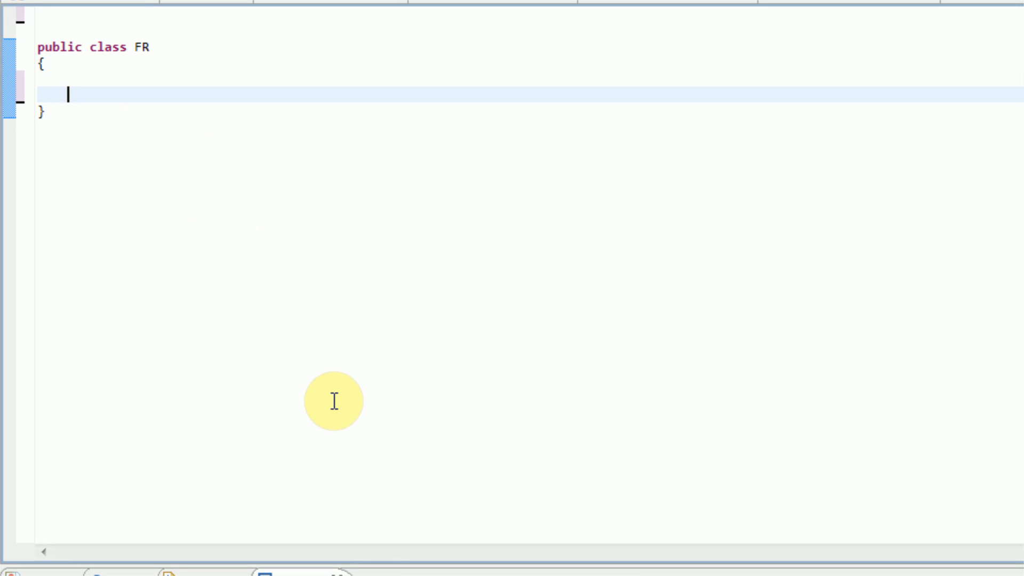
{"action": "mouse_move", "coordinate": [236, 491]}
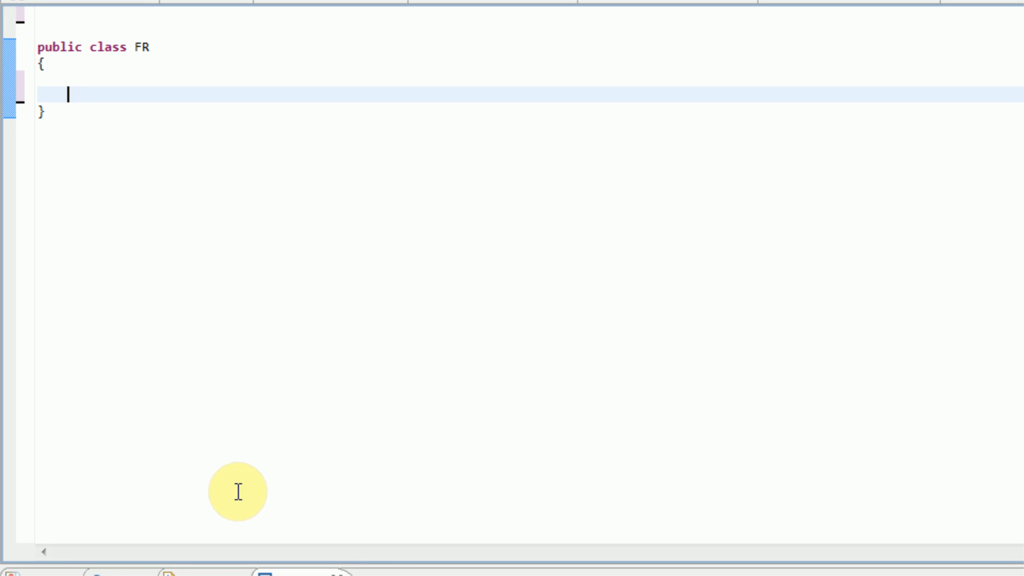
{"action": "mouse_move", "coordinate": [279, 435]}
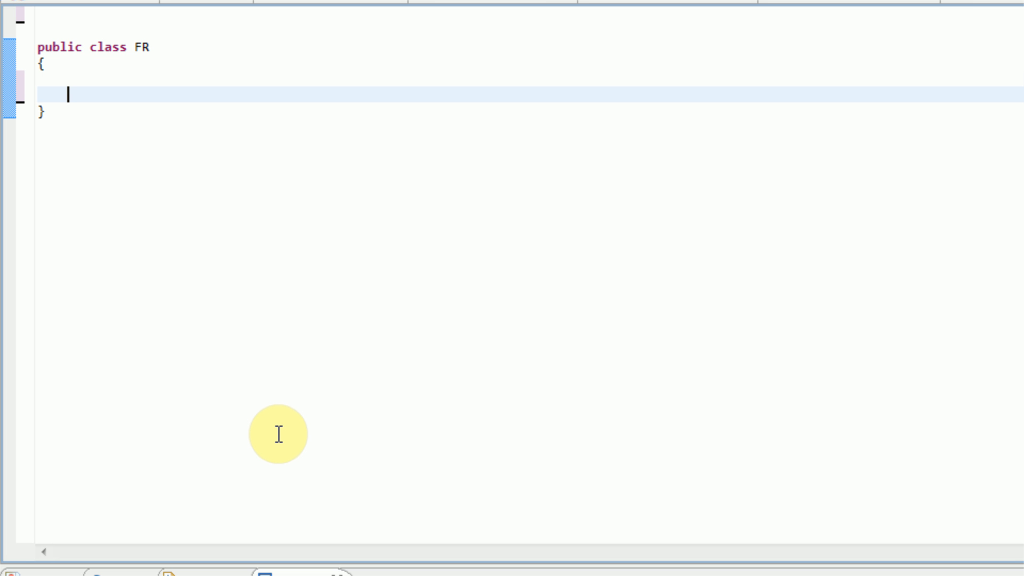
{"action": "mouse_move", "coordinate": [170, 21]}
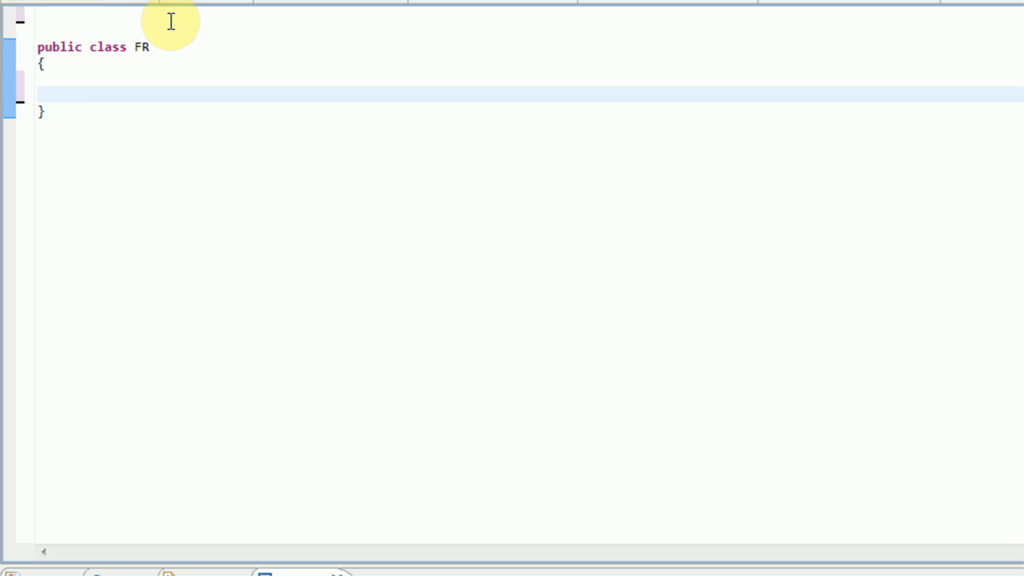
{"action": "mouse_move", "coordinate": [276, 203]}
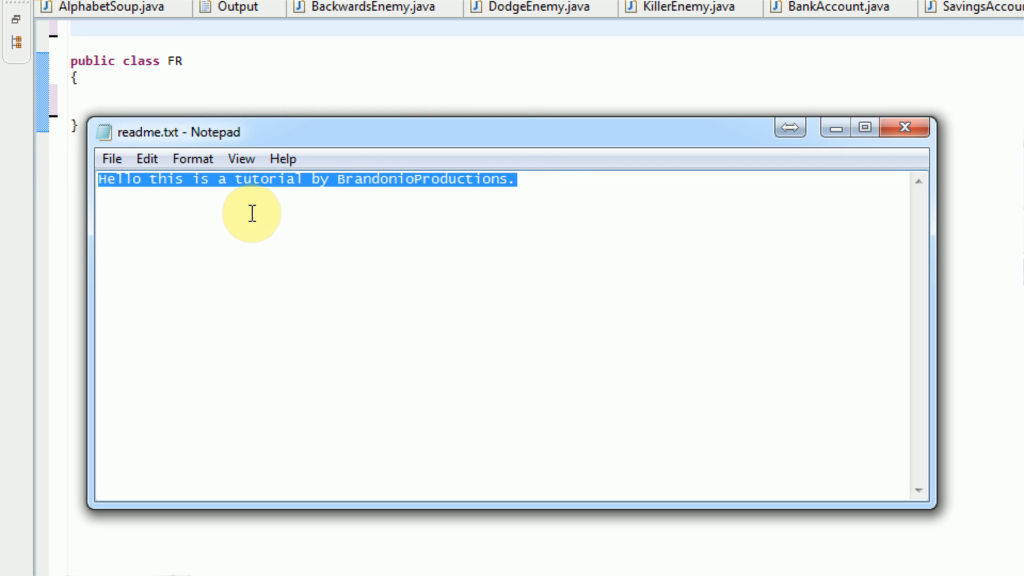
{"action": "mouse_move", "coordinate": [445, 212]}
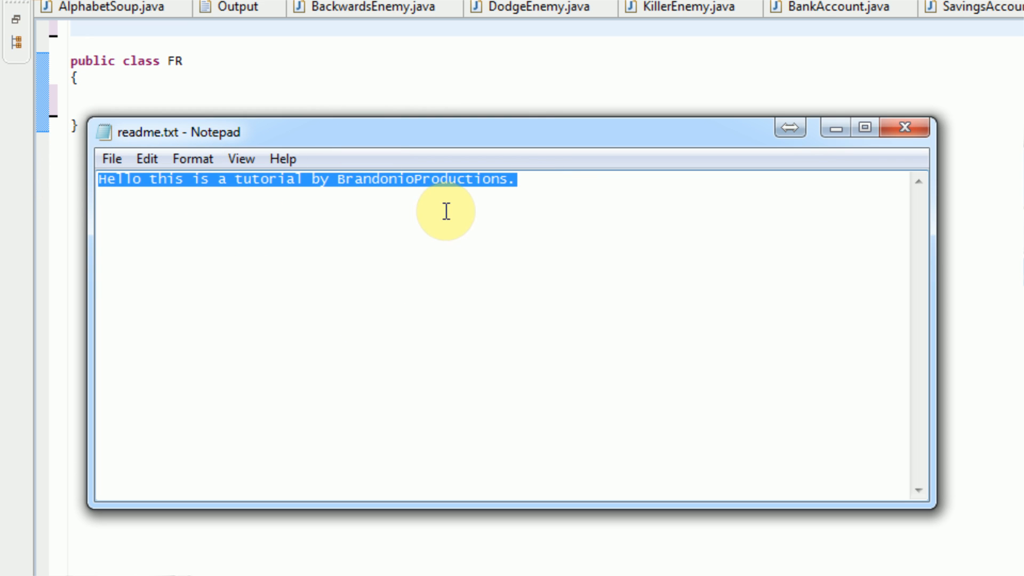
- Deselect the readme.txt text in Notepad before closing it
{"action": "left_click", "coordinate": [514, 179]}
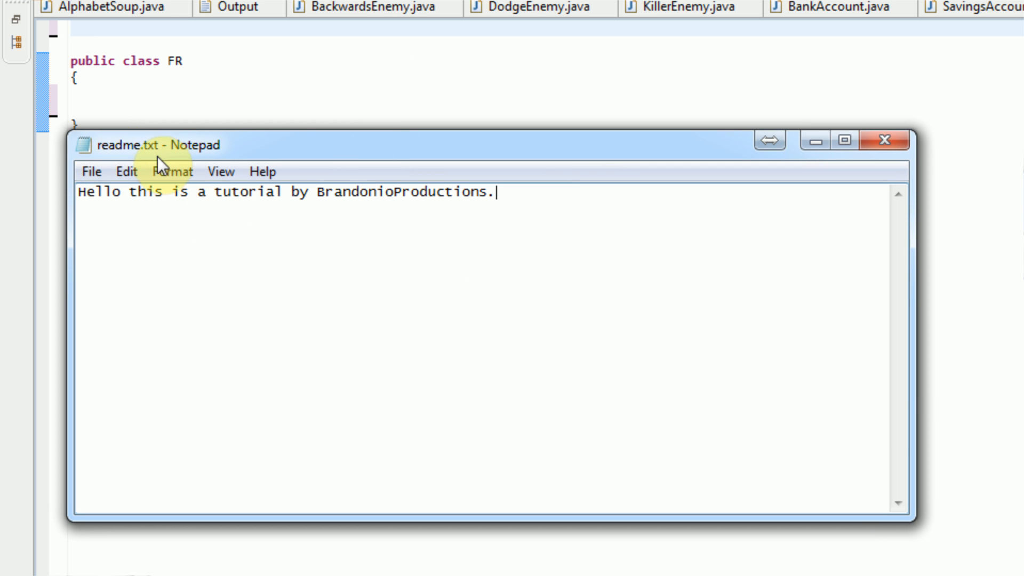
{"action": "mouse_move", "coordinate": [814, 141]}
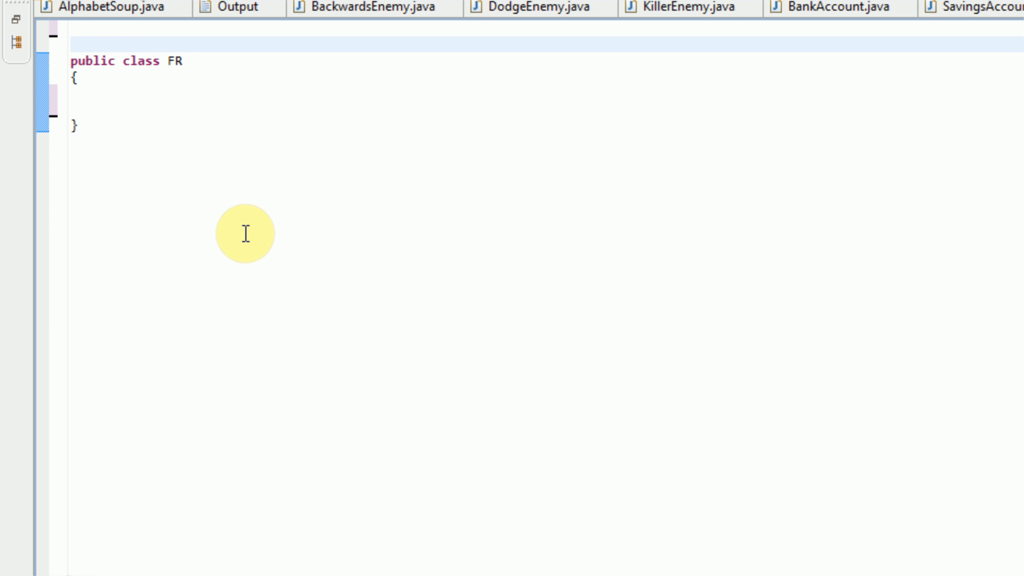
{"action": "mouse_move", "coordinate": [458, 459]}
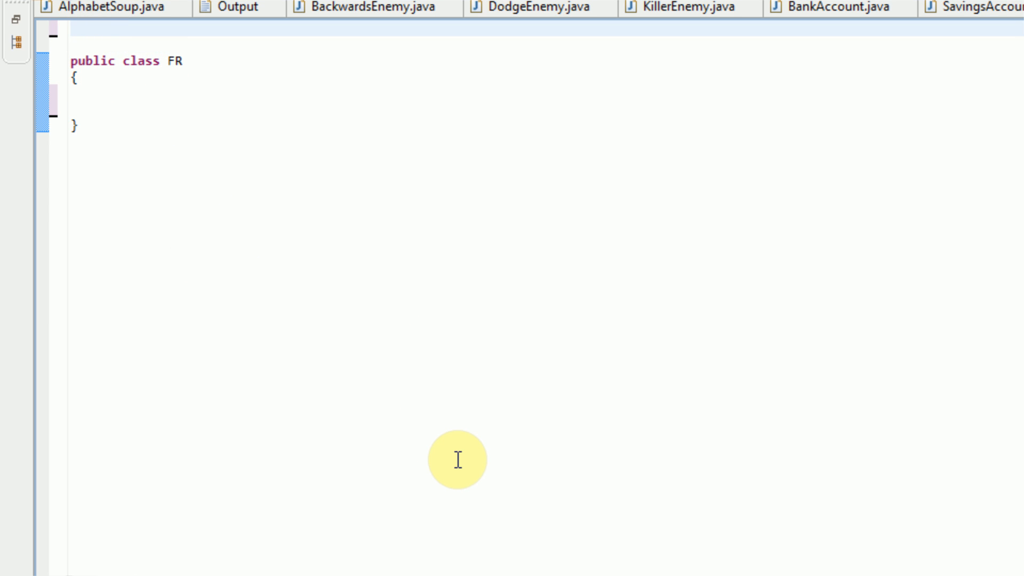
{"action": "mouse_move", "coordinate": [437, 471]}
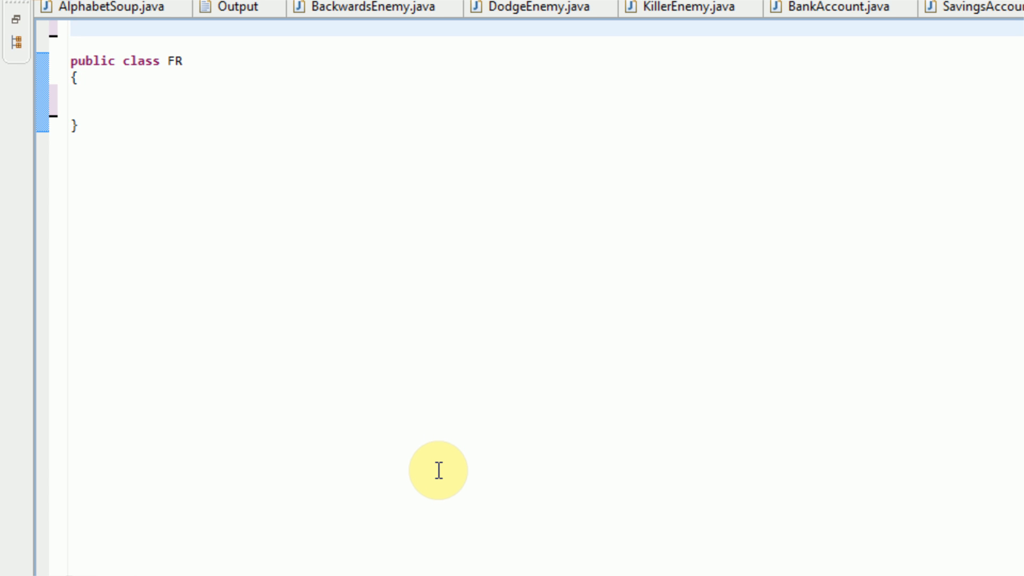
- Write import statements for java.io.BufferedReader and java.io.FileReader above class FR
{"action": "type", "text": "im"}
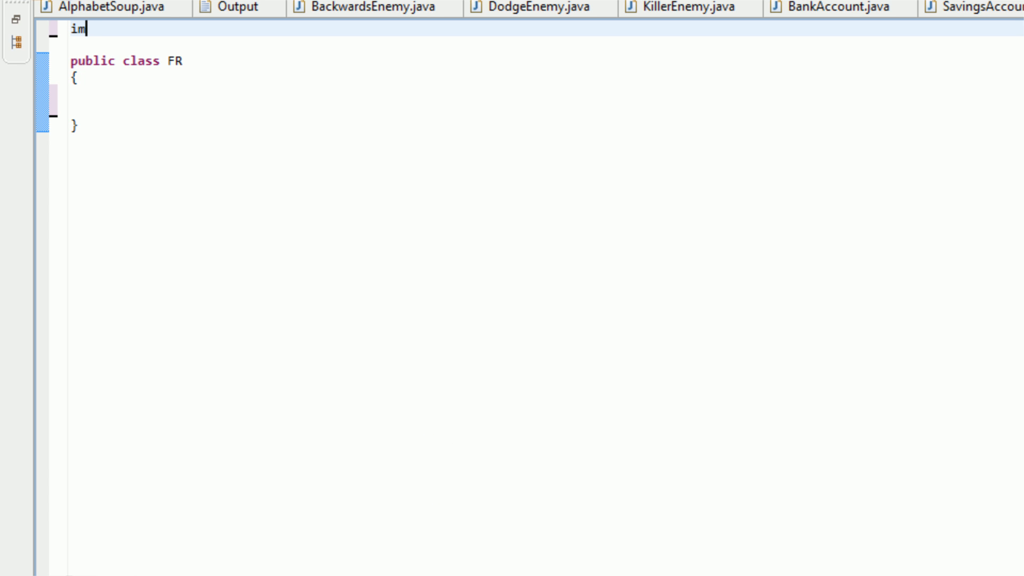
{"action": "type", "text": "port java."}
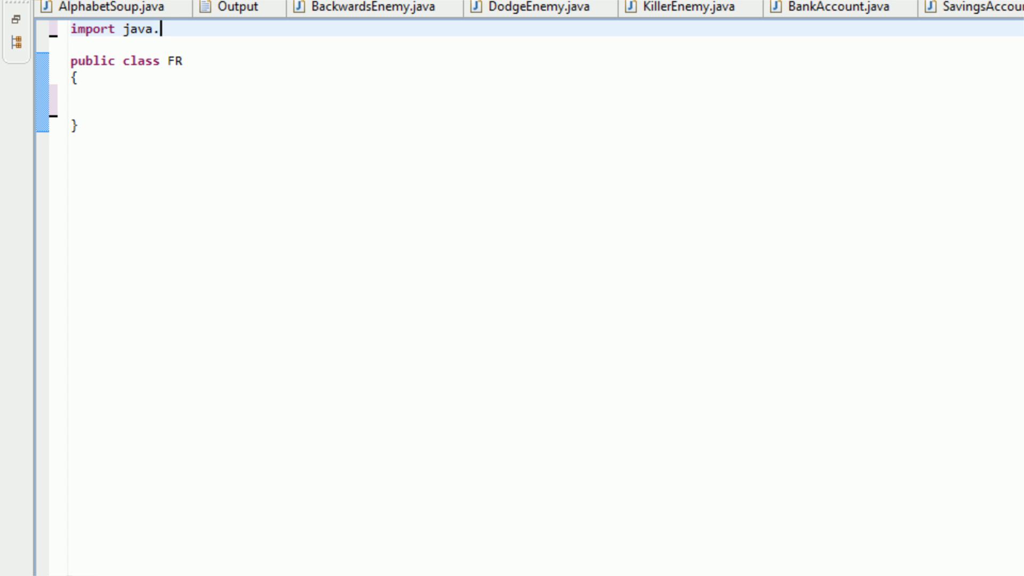
{"action": "type", "text": "io.BufferedReader;"}
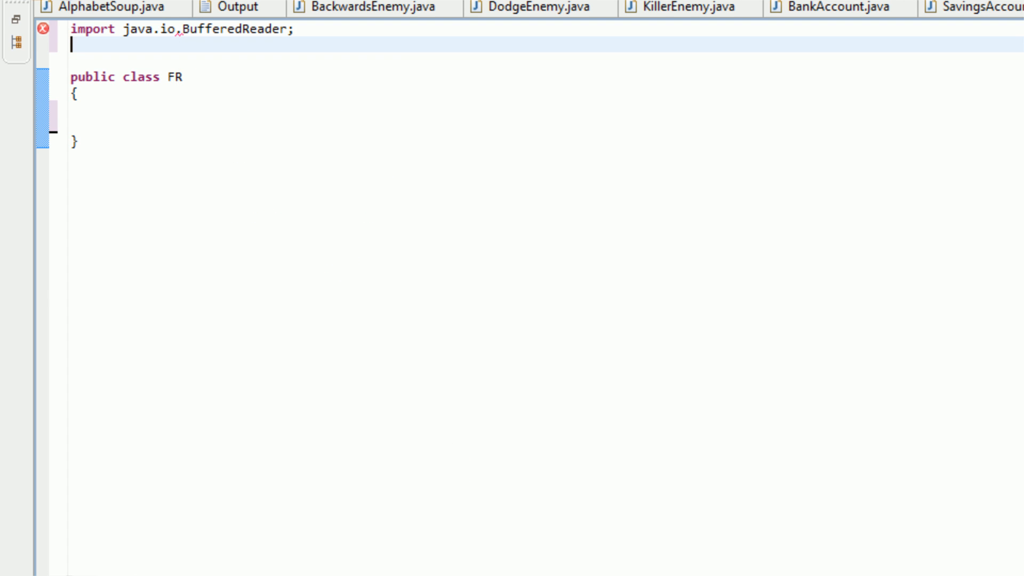
{"action": "type", "text": "import j"}
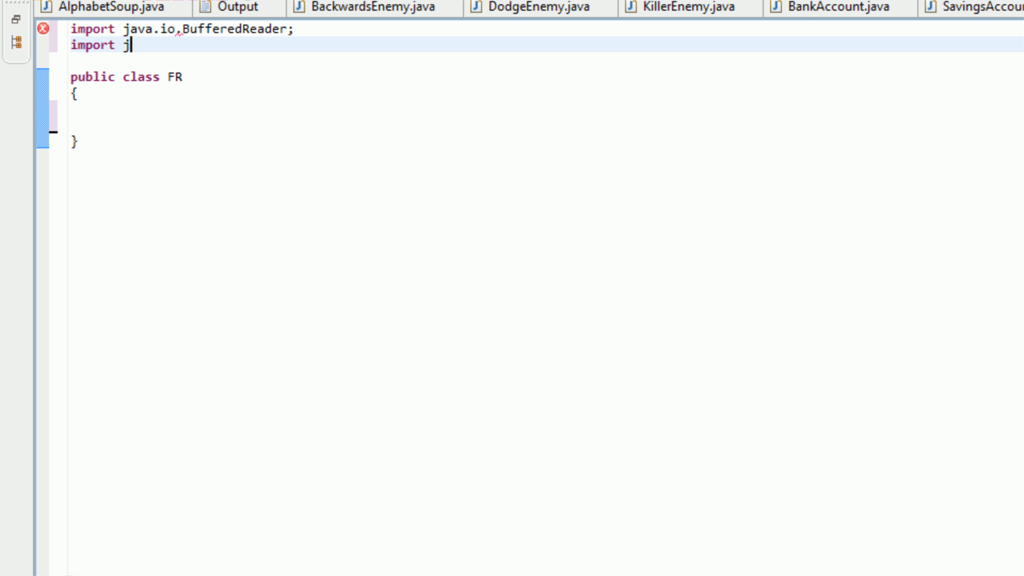
{"action": "type", "text": "ava.io.FileR"}
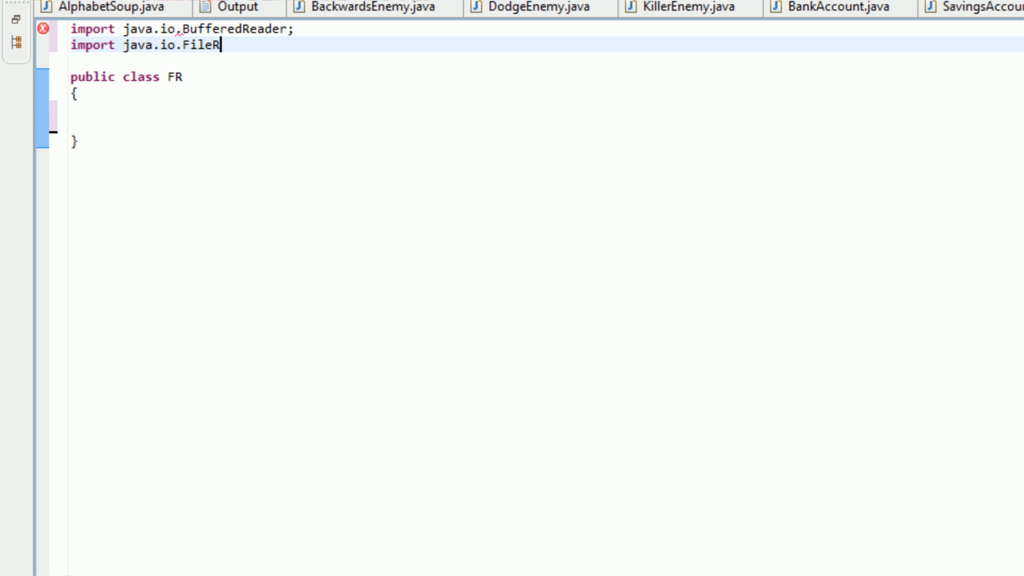
{"action": "type", "text": "eader;"}
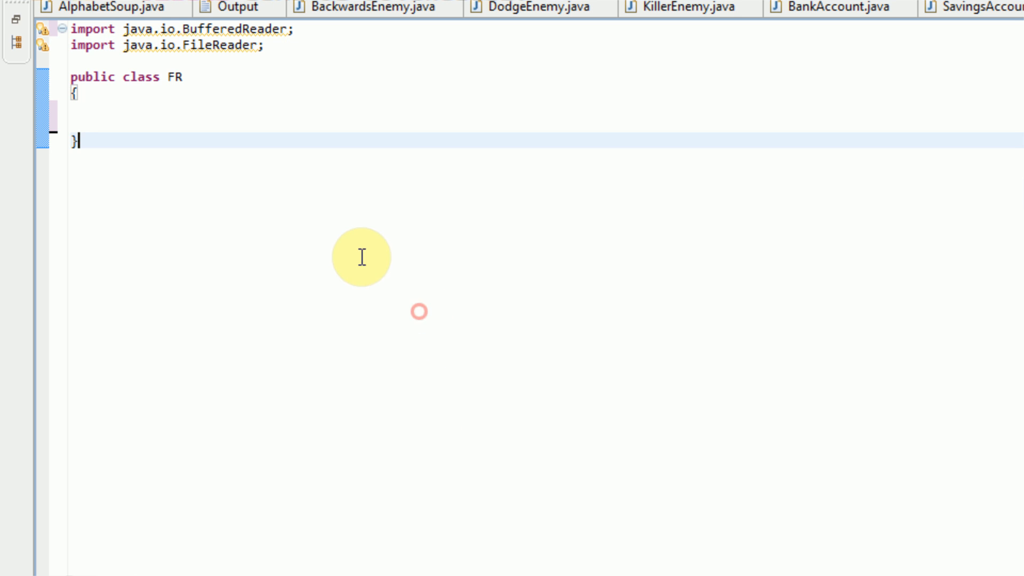
{"action": "left_click", "coordinate": [299, 29]}
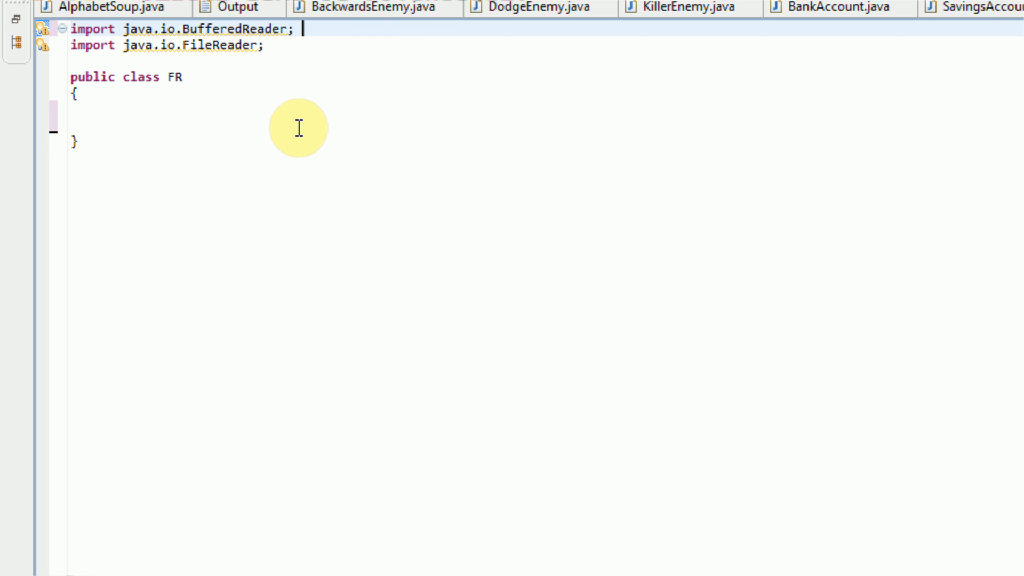
{"action": "mouse_move", "coordinate": [300, 138]}
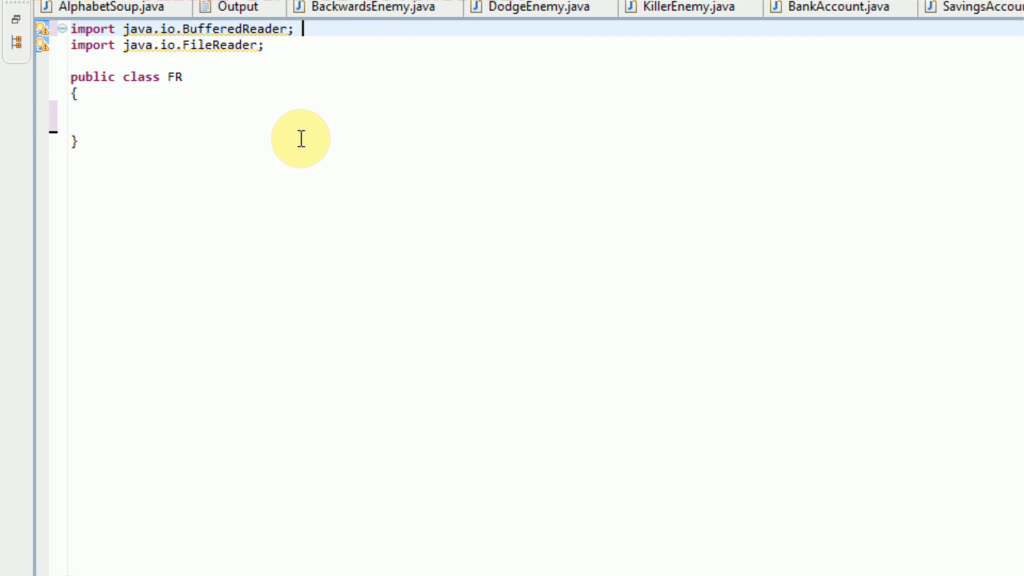
- Add a //Scanner comment after the BufferedReader import and highlight BufferedReader
{"action": "type", "text": "//Scanner"}
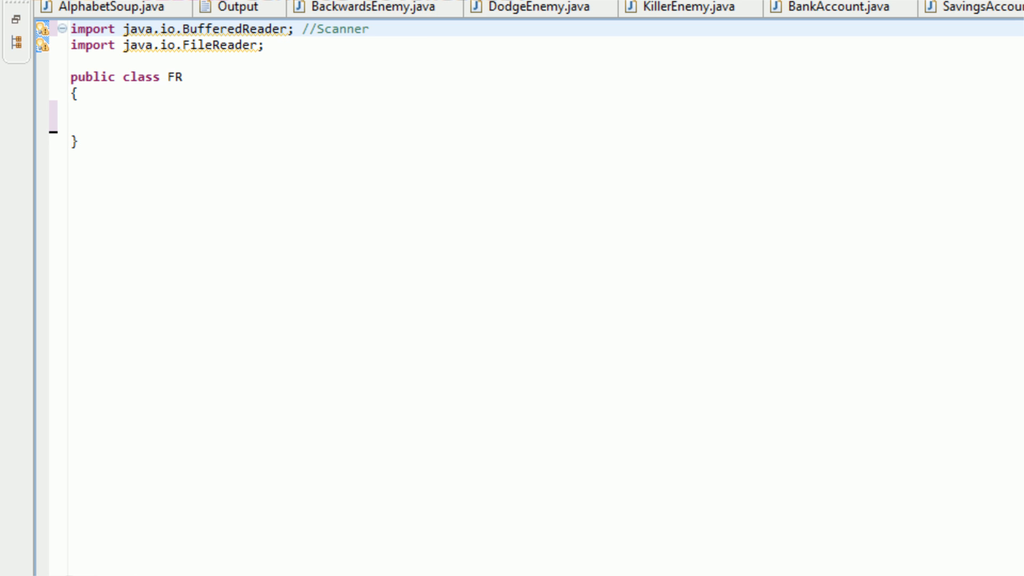
{"action": "double_click", "coordinate": [341, 29]}
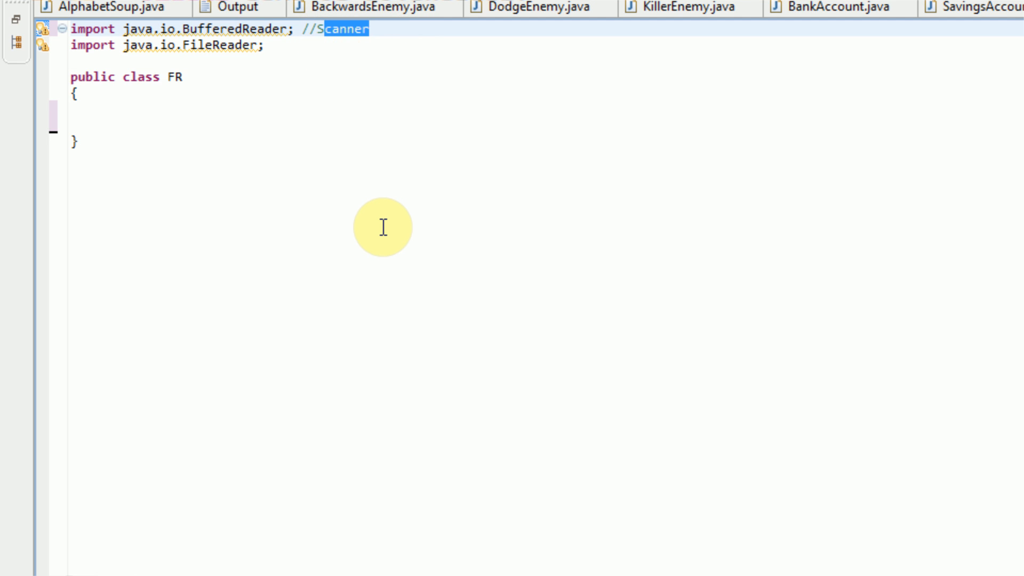
{"action": "mouse_move", "coordinate": [379, 232]}
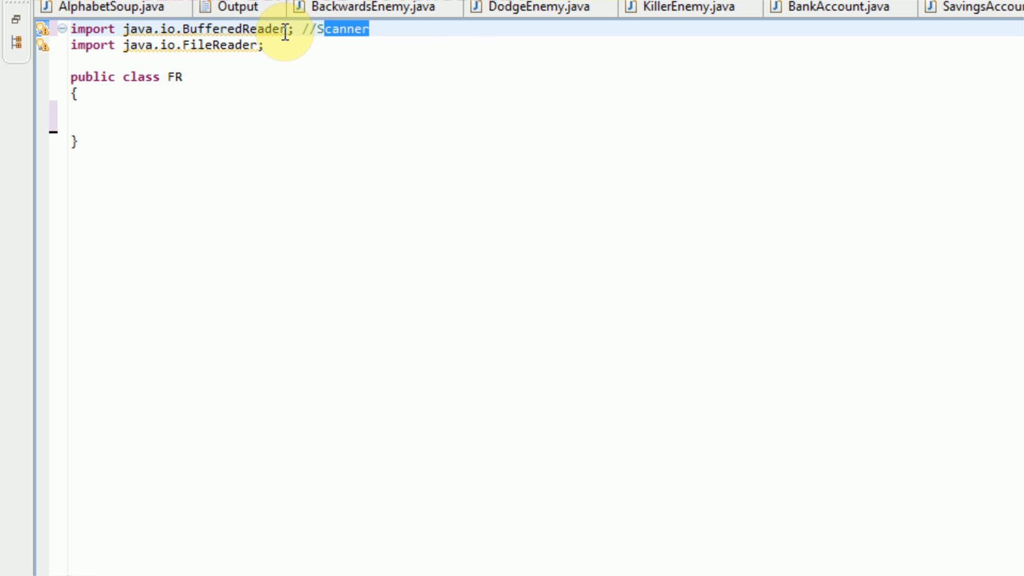
{"action": "left_click", "coordinate": [369, 29]}
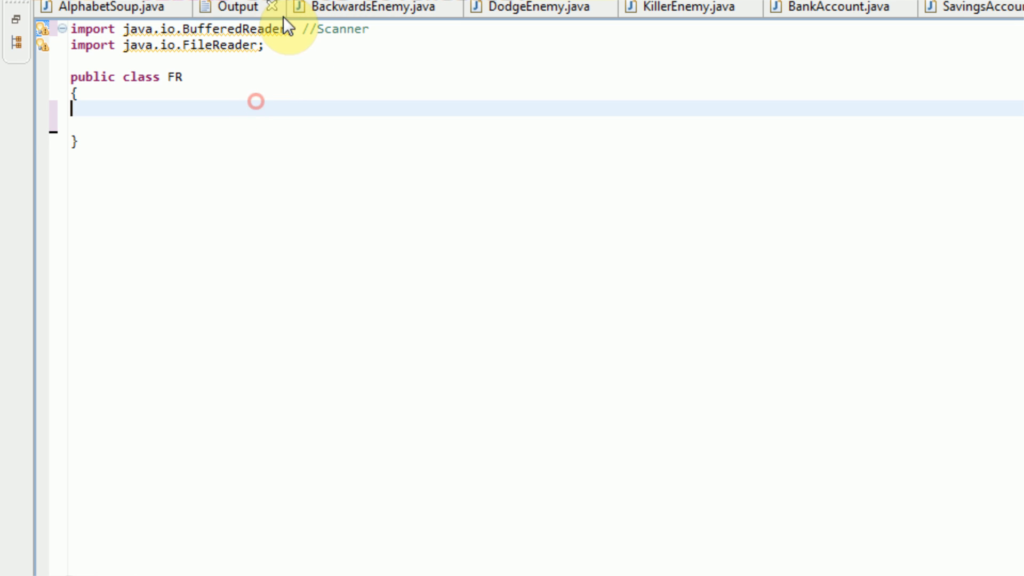
{"action": "double_click", "coordinate": [247, 29]}
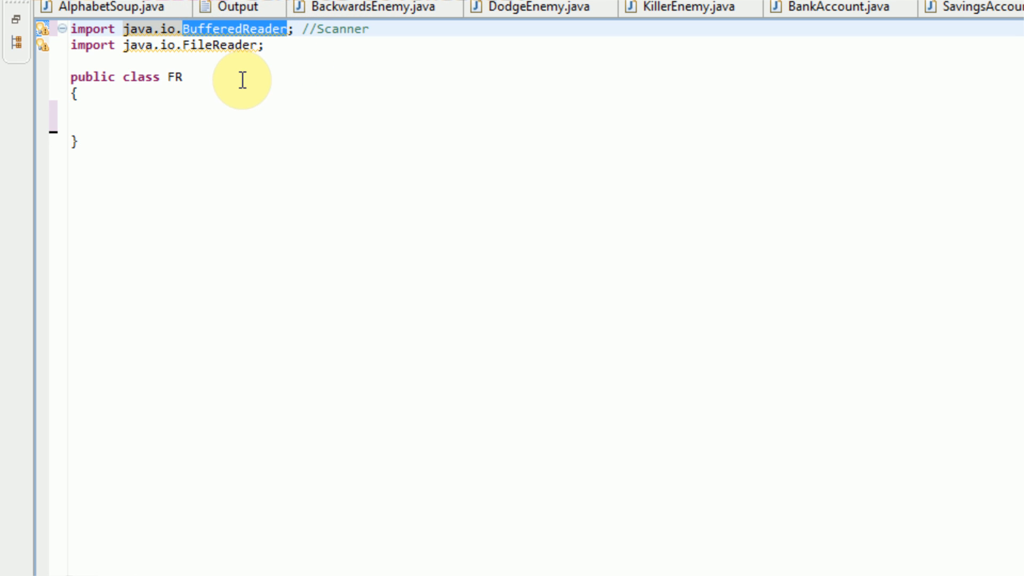
{"action": "mouse_move", "coordinate": [311, 169]}
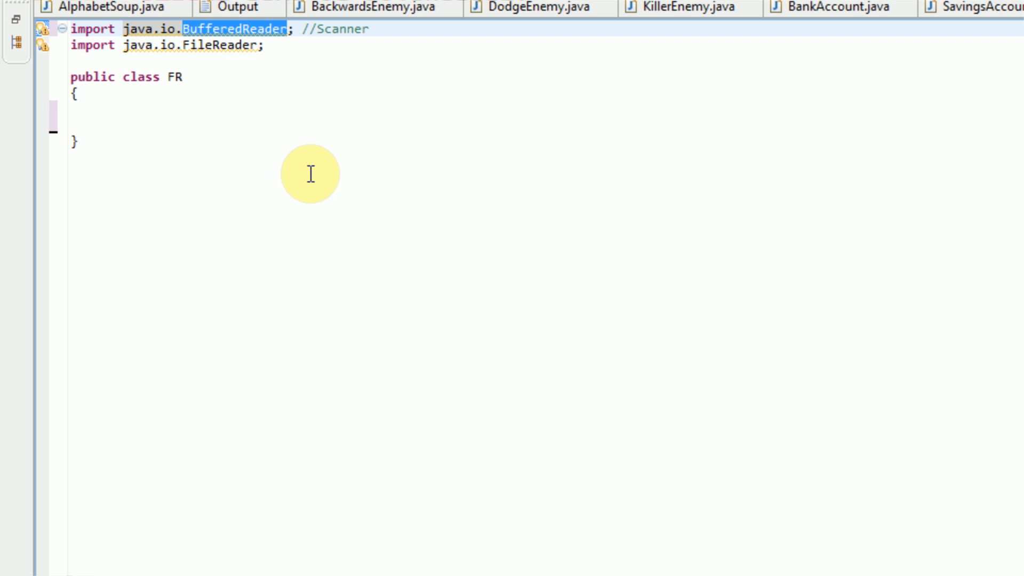
{"action": "mouse_move", "coordinate": [417, 397]}
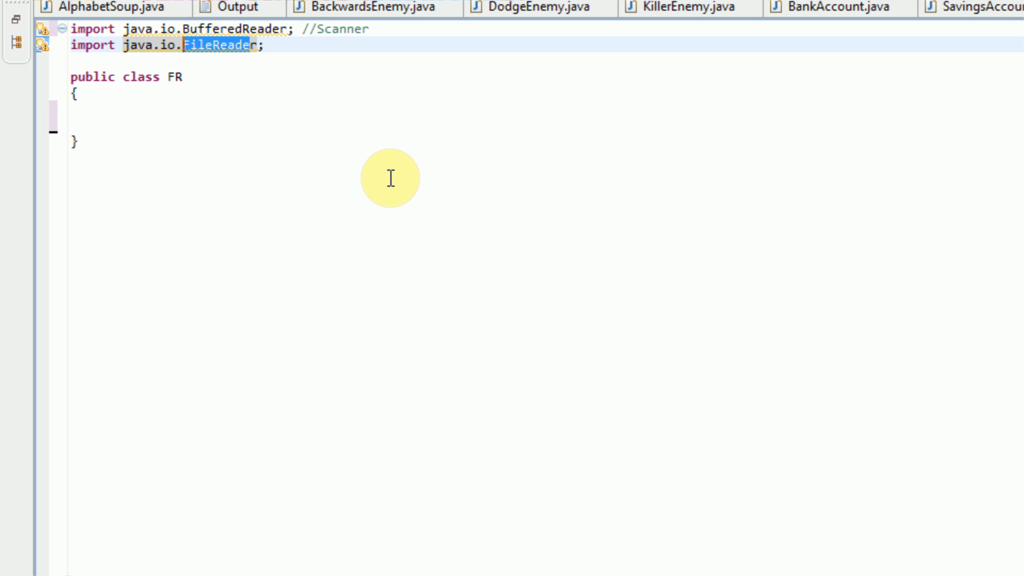
{"action": "mouse_move", "coordinate": [394, 188]}
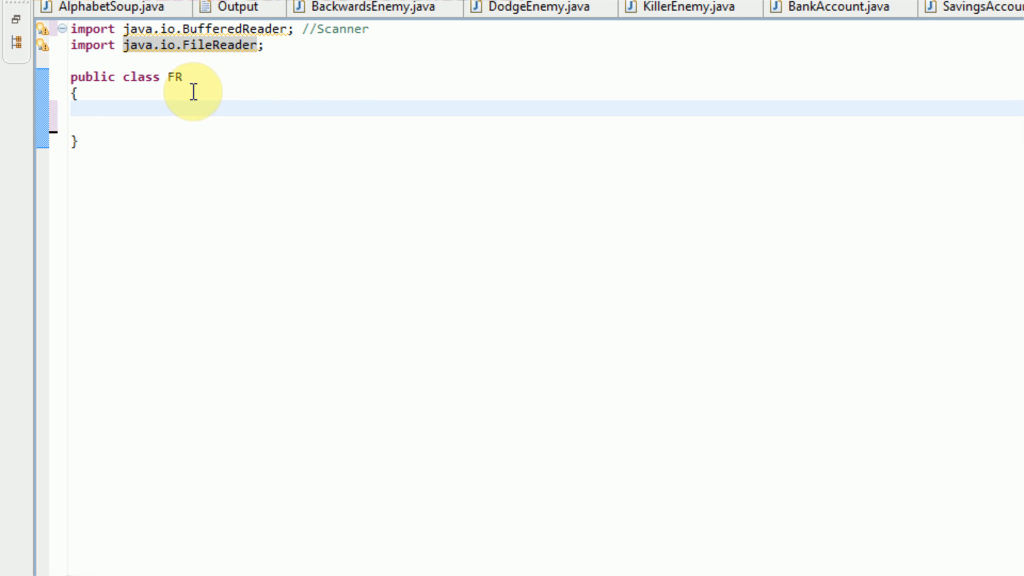
{"action": "mouse_move", "coordinate": [217, 222]}
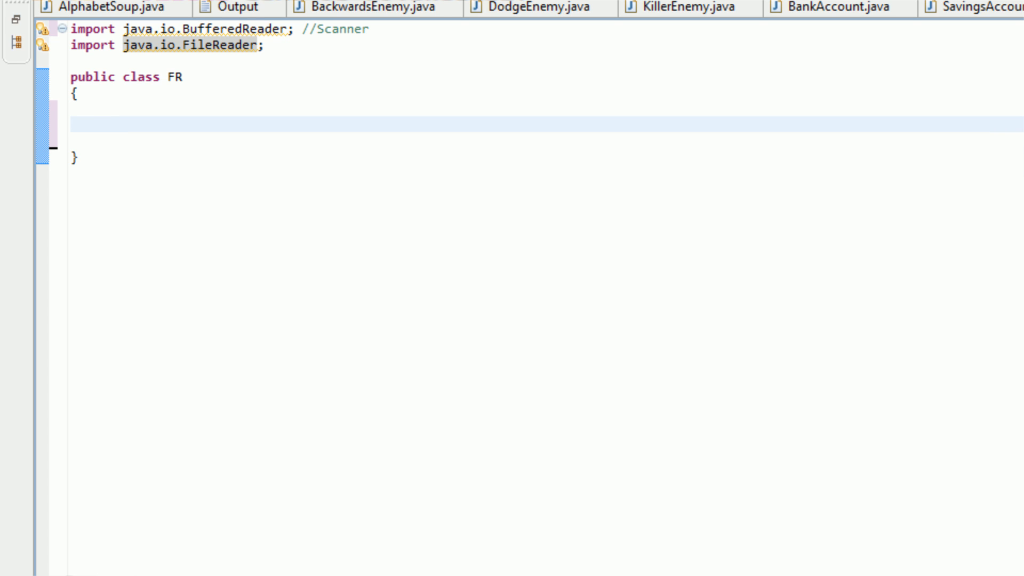
- Write the public static void main(String[] args) method signature with braces
{"action": "type", "text": "public statui"}
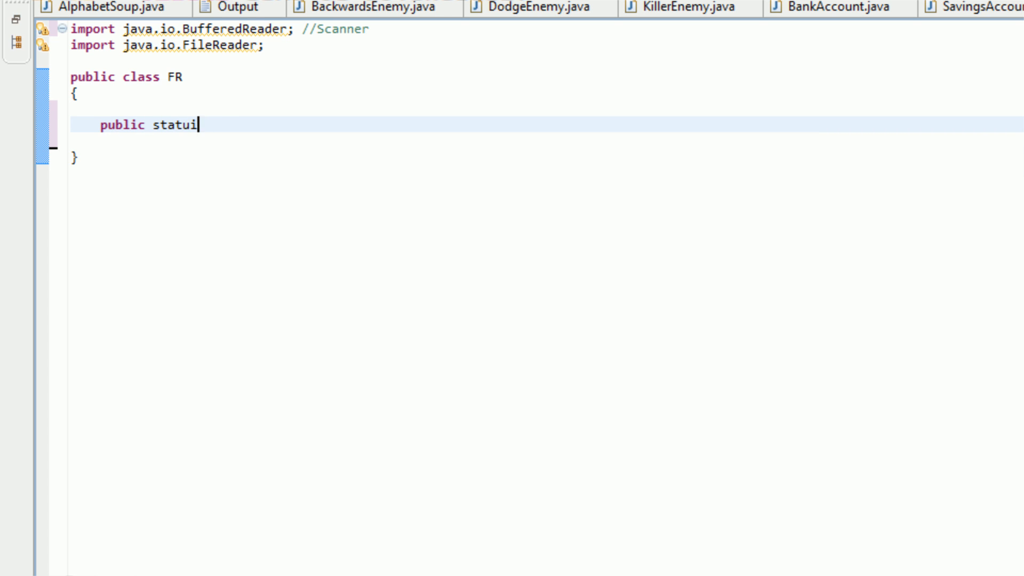
{"action": "type", "text": "ic void main(S"}
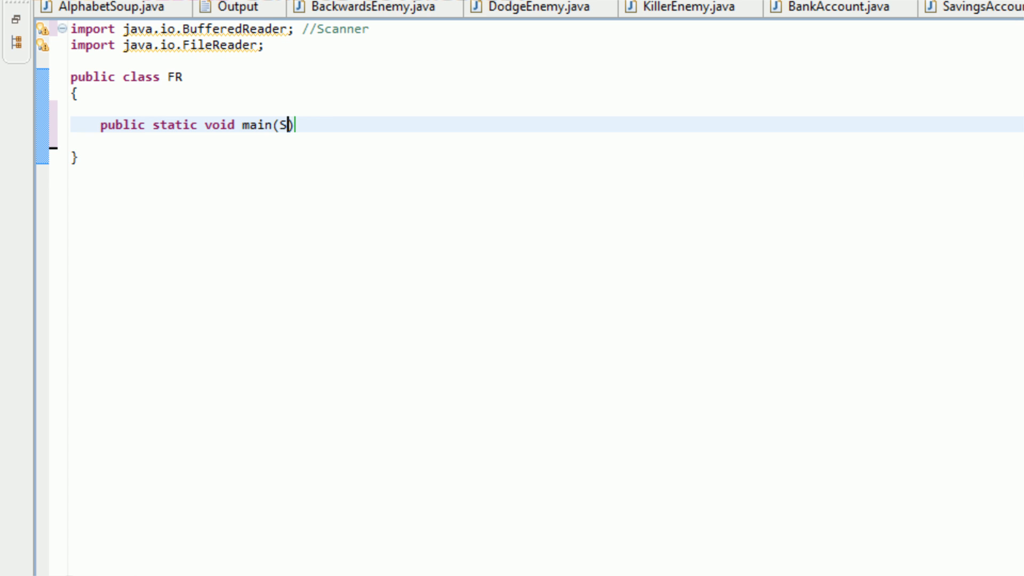
{"action": "type", "text": "tring[] b"}
{"action": "type", "text": "{"}
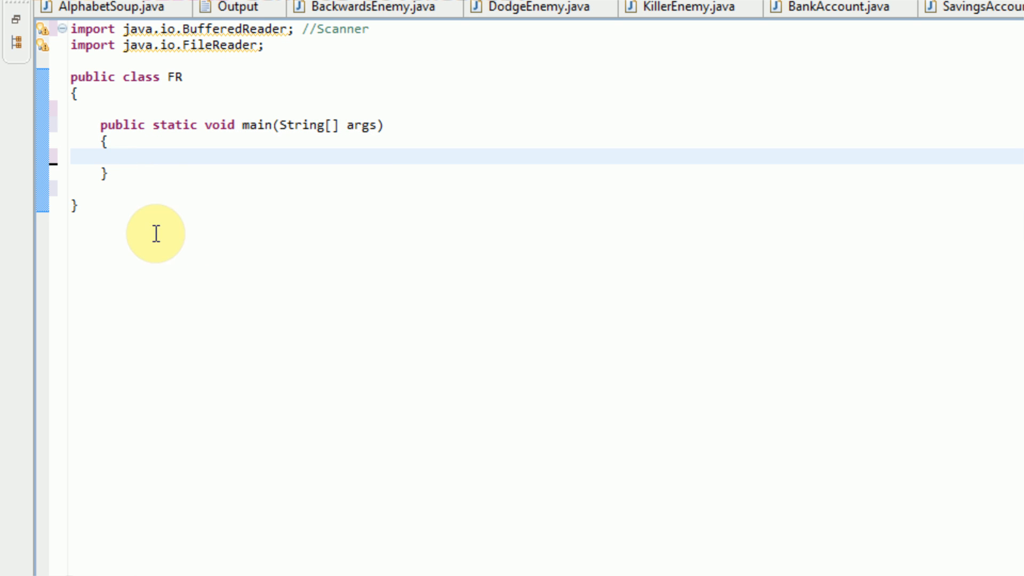
{"action": "left_click", "coordinate": [131, 158]}
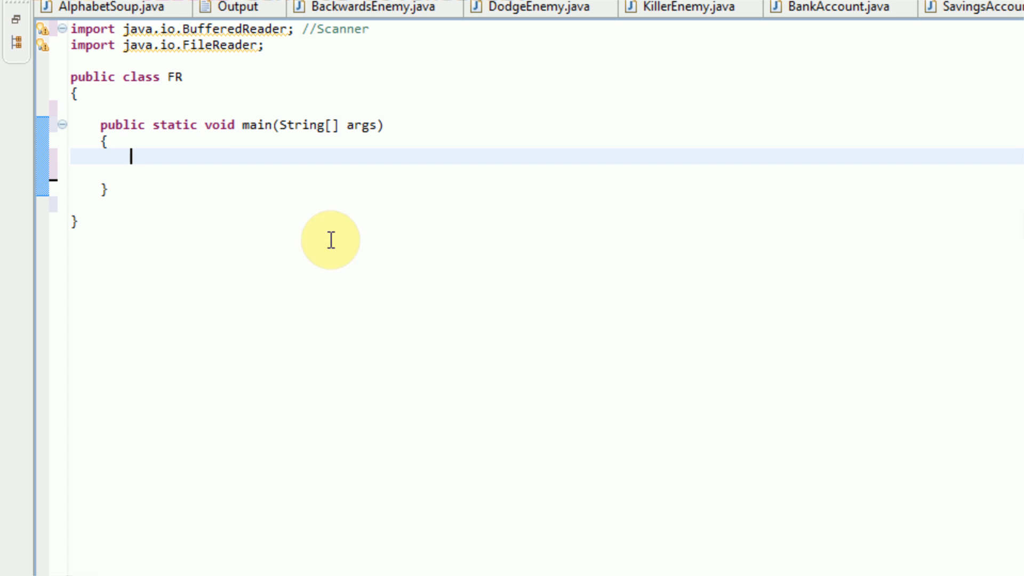
{"action": "mouse_move", "coordinate": [368, 248]}
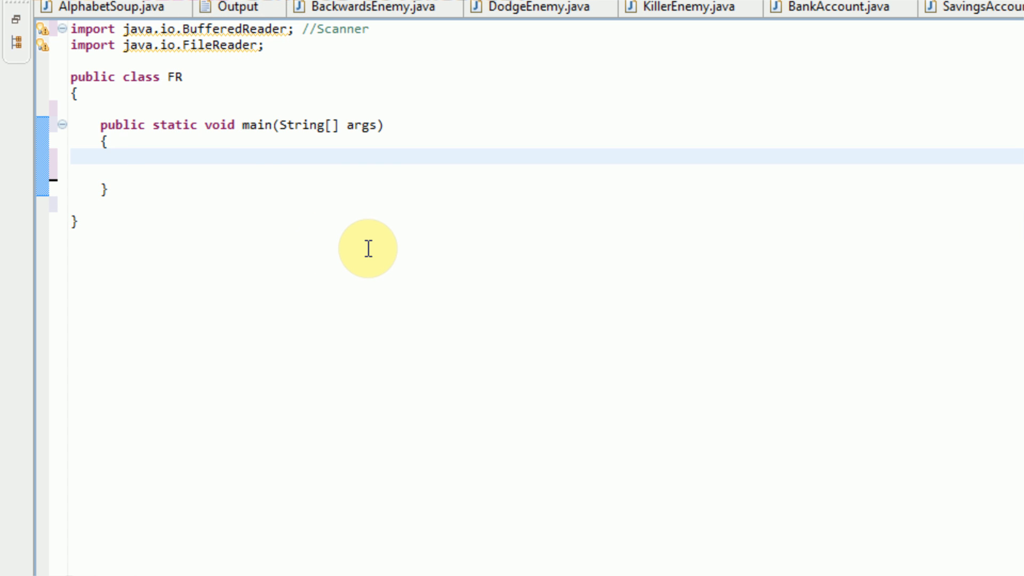
- Declare BufferedReader reader = new BufferedReader(); inside main and start a comment
{"action": "type", "text": "BufferedReader reader ="}
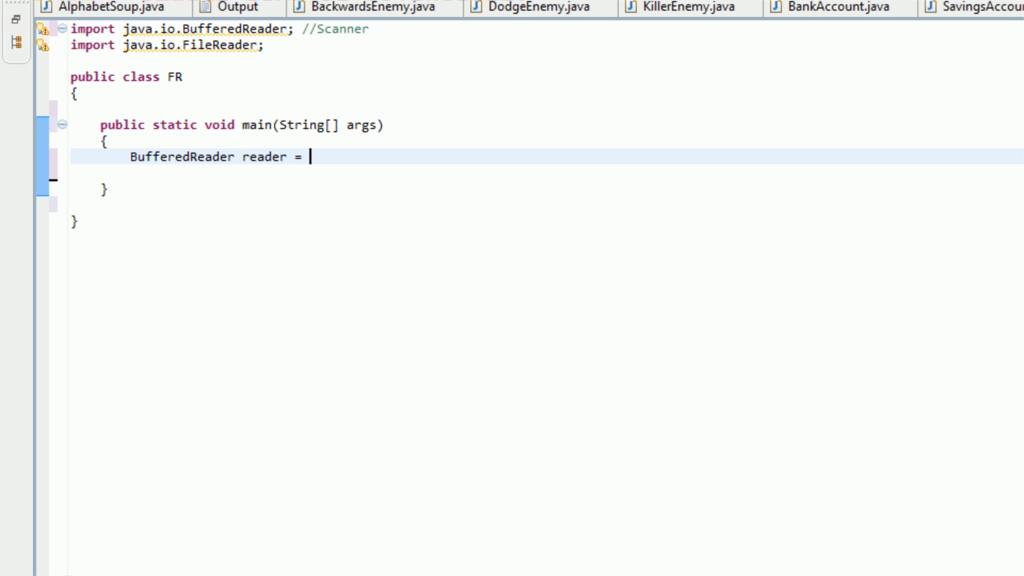
{"action": "type", "text": "new BufferedRea"}
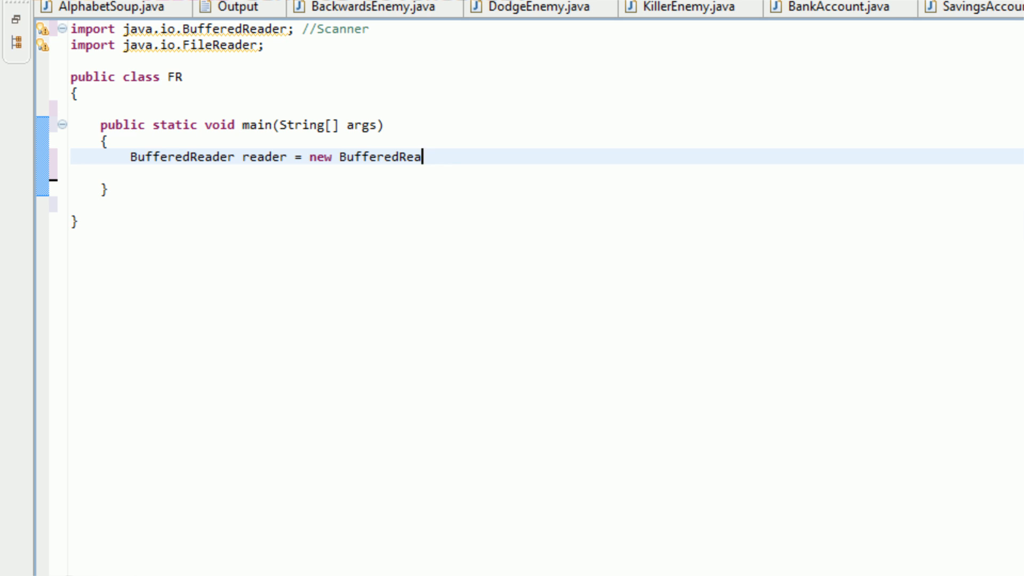
{"action": "type", "text": "der();"}
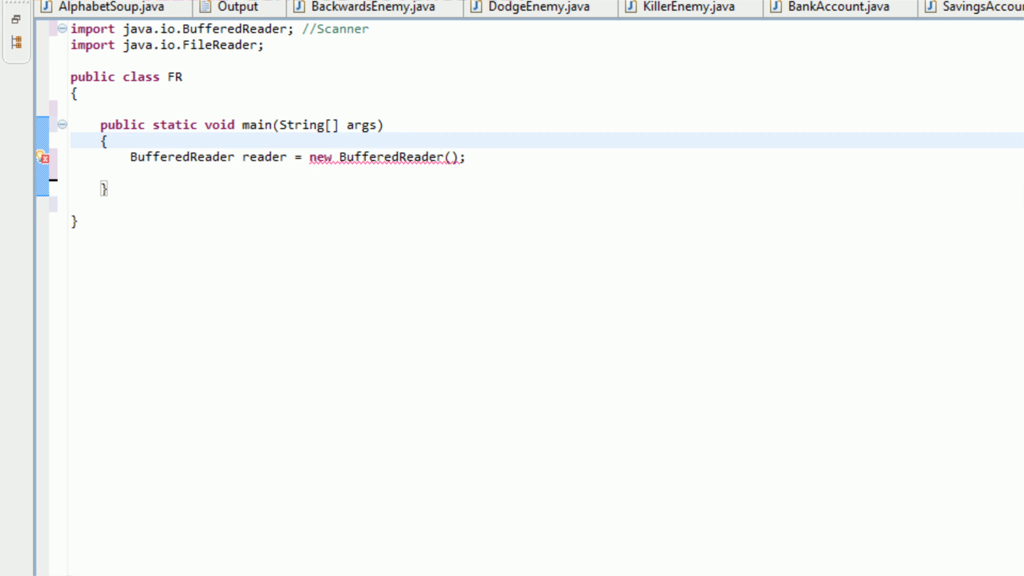
{"action": "type", "text": "//"}
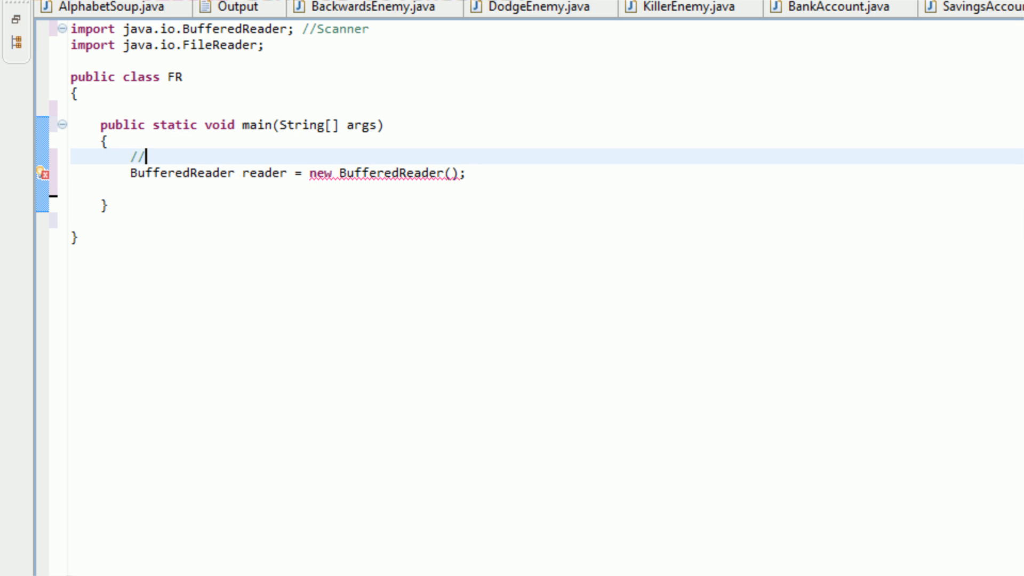
- Write the commented-out Scanner read = new Scanner(System.in) line above the reader
{"action": "type", "text": "Scanner"}
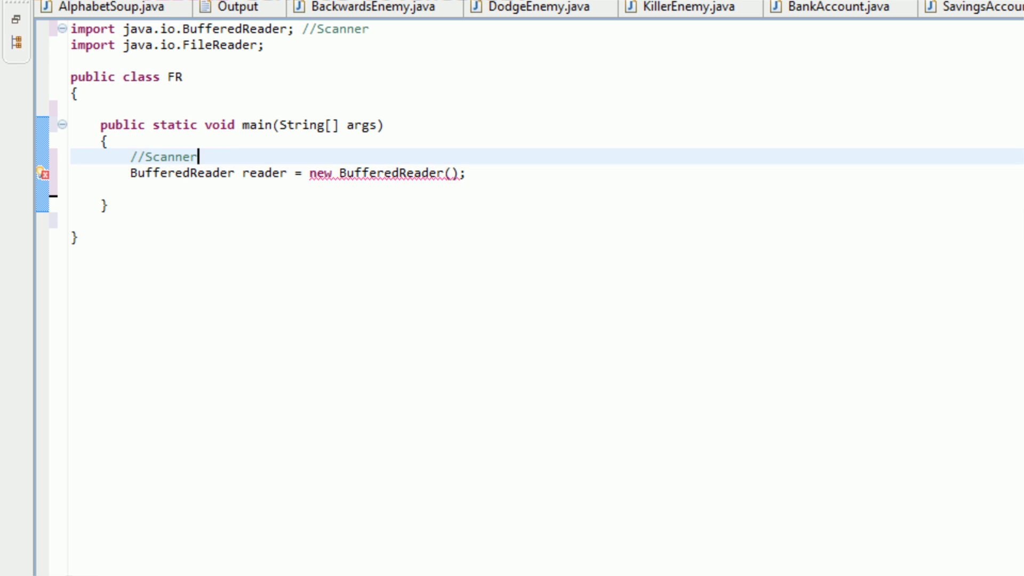
{"action": "type", "text": "read = new Sc"}
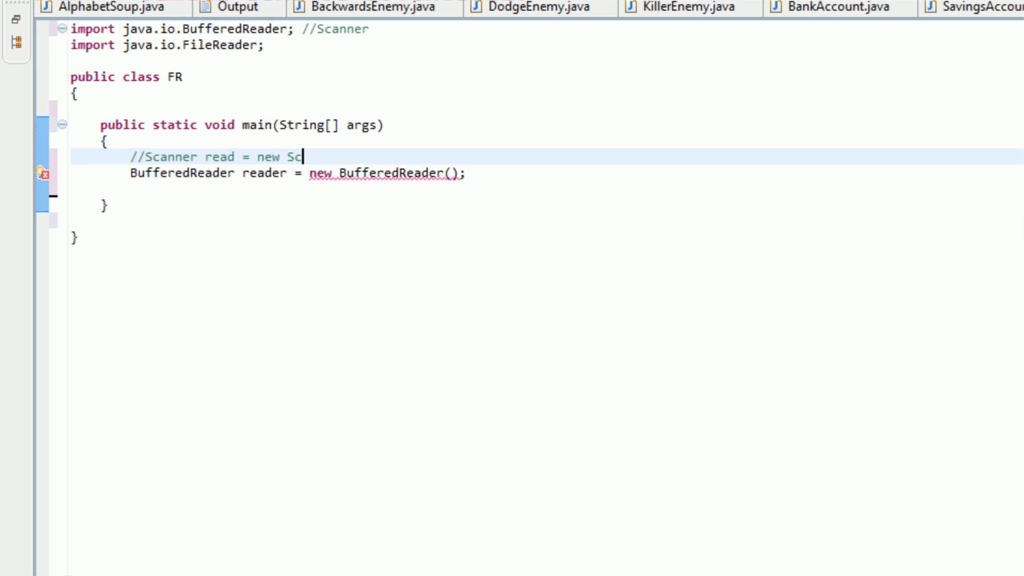
{"action": "type", "text": "anner(Syste"}
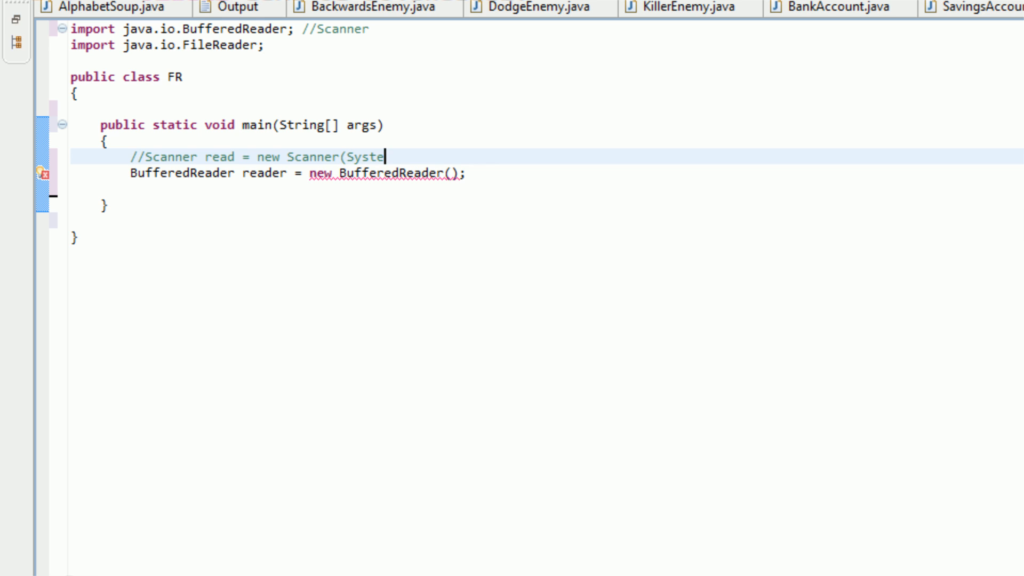
{"action": "type", "text": "m.in)"}
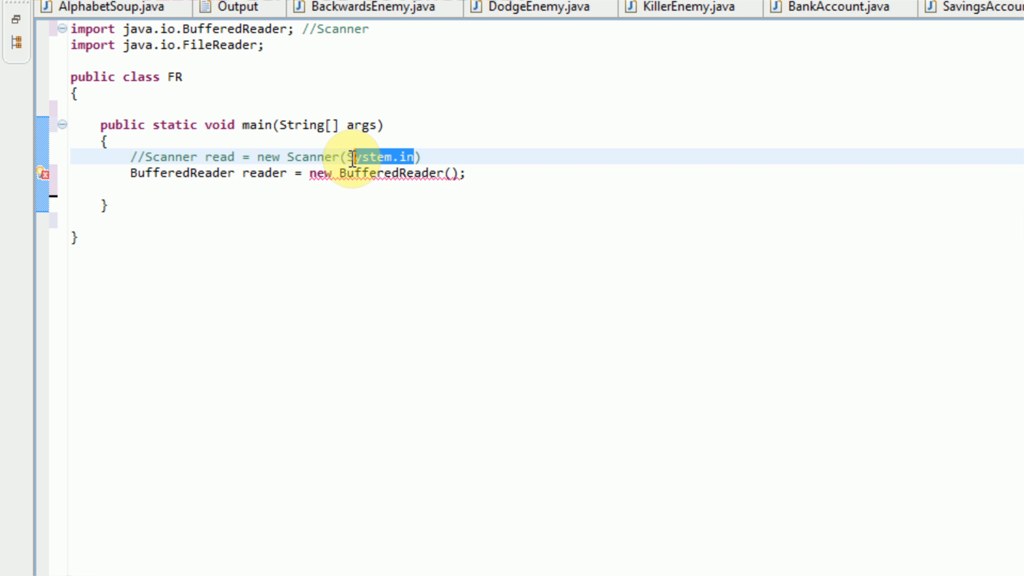
{"action": "mouse_move", "coordinate": [330, 266]}
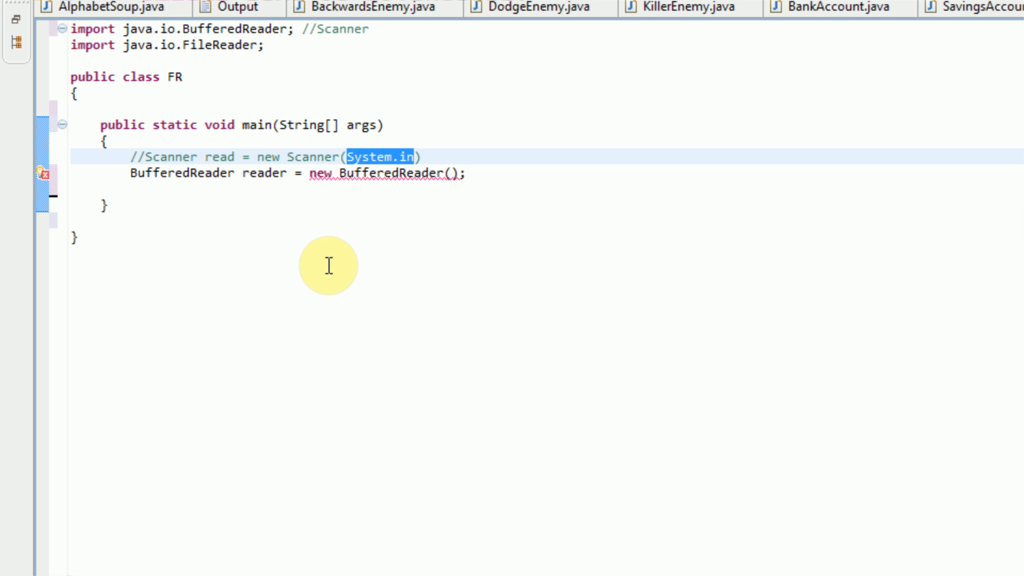
{"action": "mouse_move", "coordinate": [330, 327]}
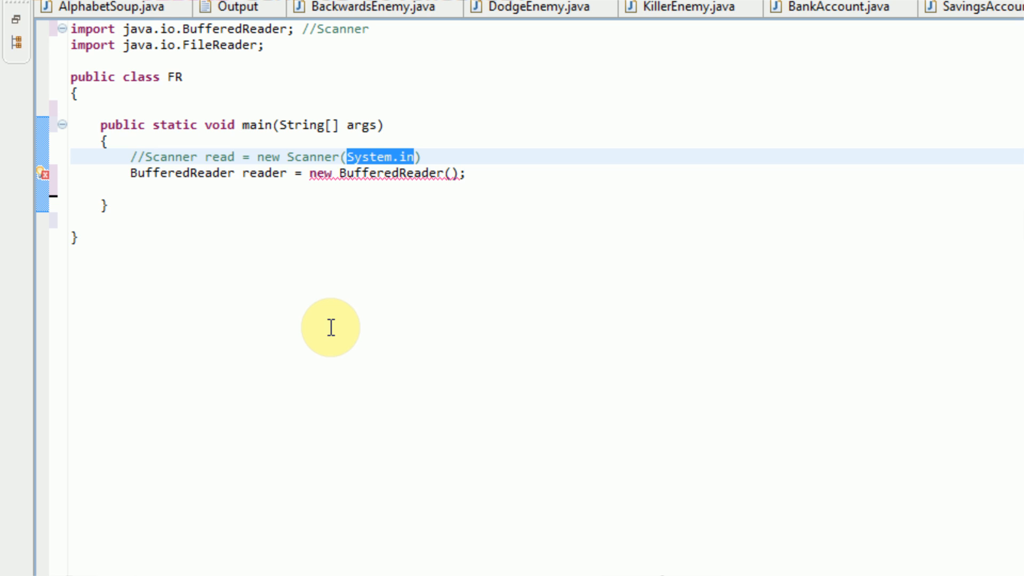
{"action": "mouse_move", "coordinate": [329, 182]}
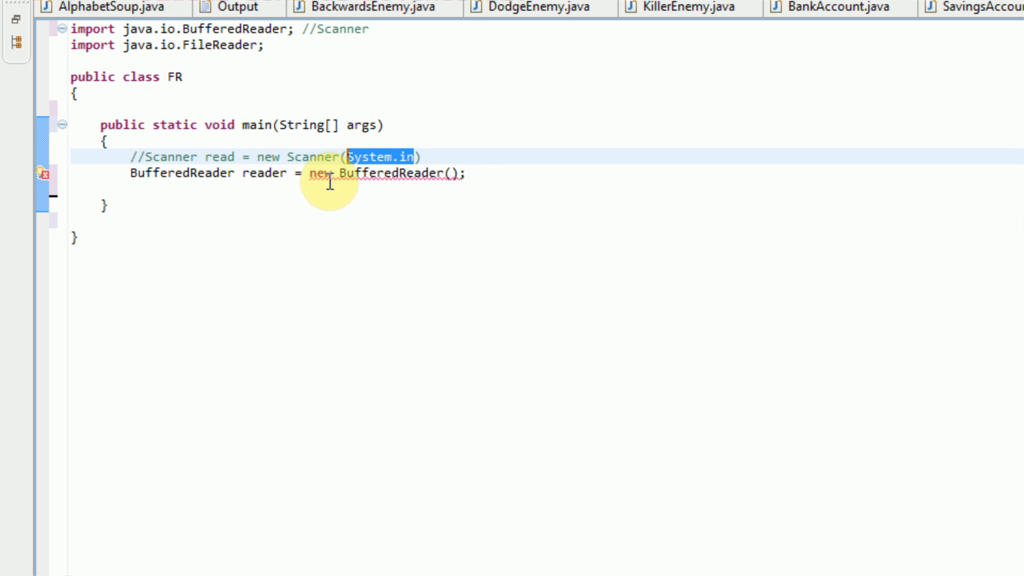
{"action": "double_click", "coordinate": [311, 156]}
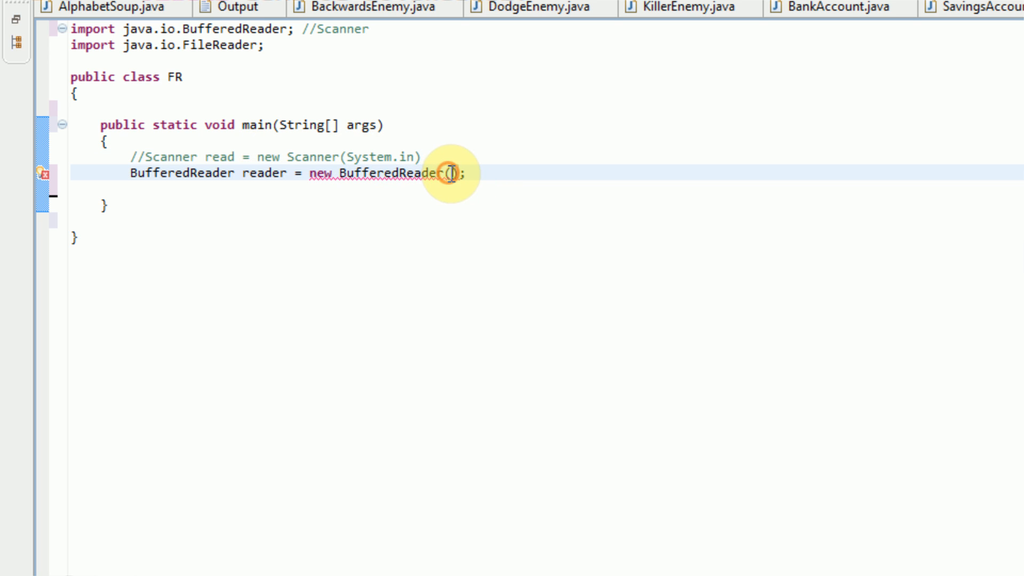
{"action": "mouse_move", "coordinate": [339, 156]}
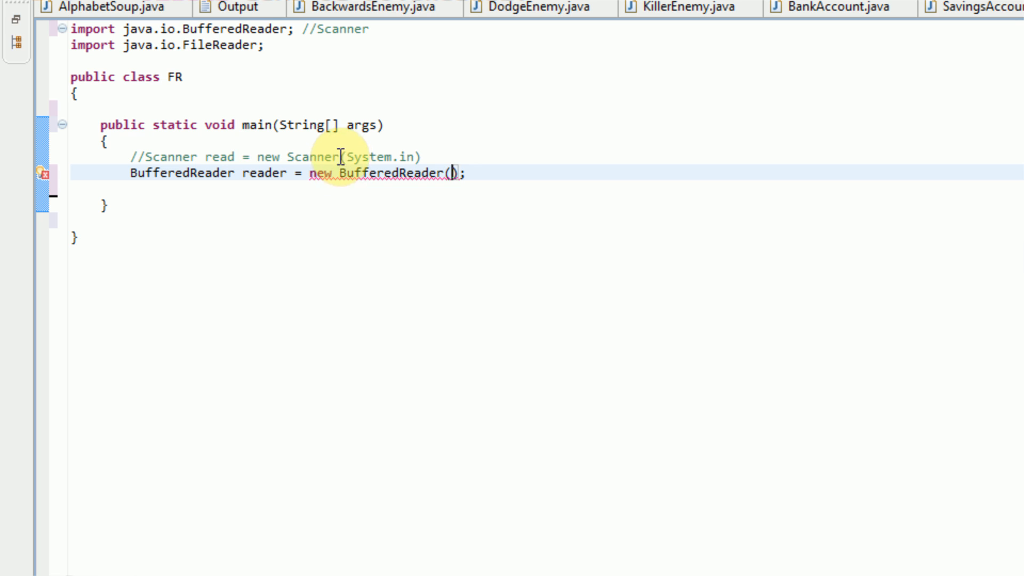
{"action": "mouse_move", "coordinate": [482, 215]}
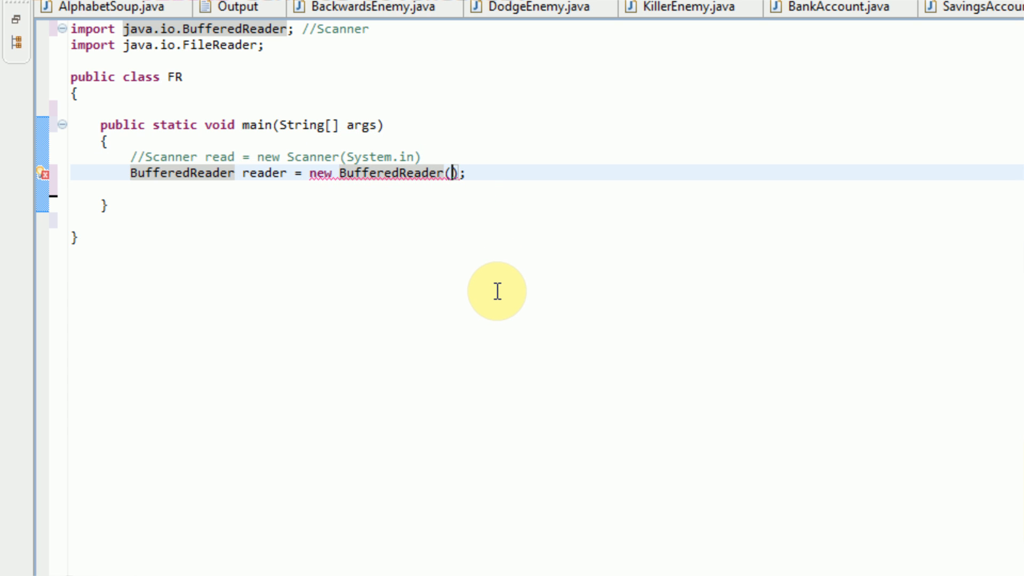
{"action": "mouse_move", "coordinate": [472, 309]}
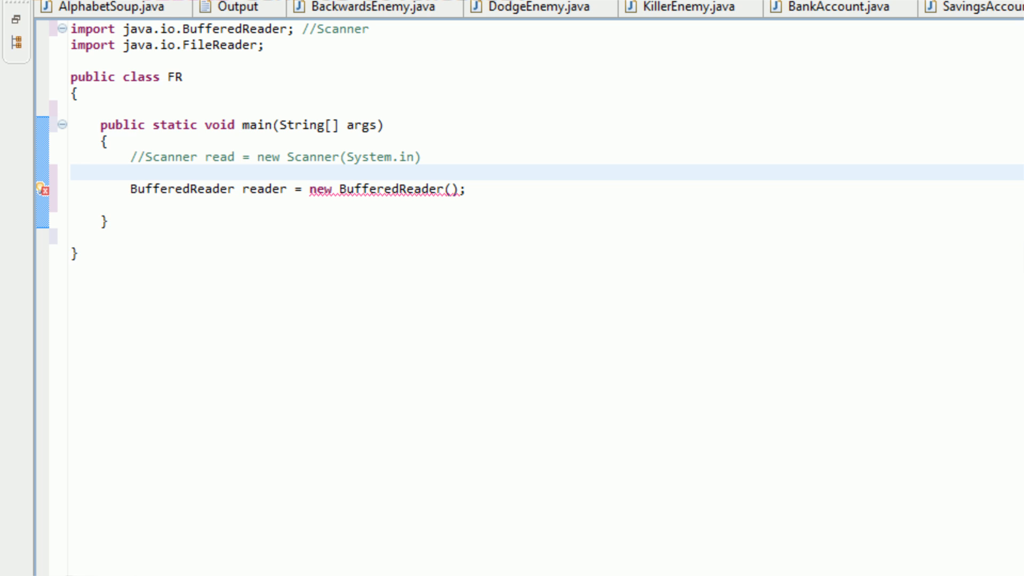
- Declare a FileReader opening C:/Users/Brandon/Desktop/readme.txt above the BufferedReader
{"action": "type", "text": "FileReader file = new FileRea"}
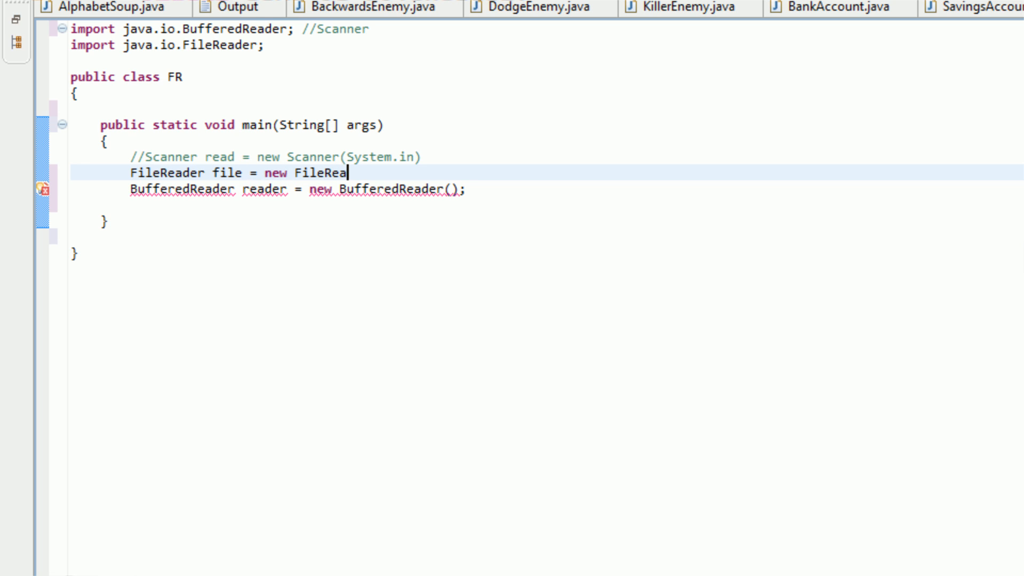
{"action": "type", "text": "der()"}
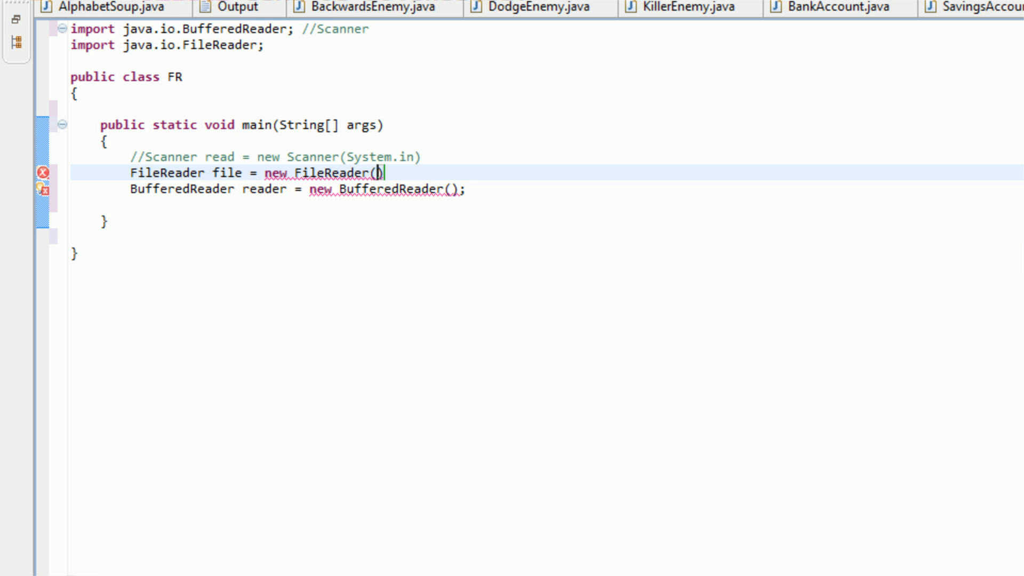
{"action": "type", "text": "\"\""}
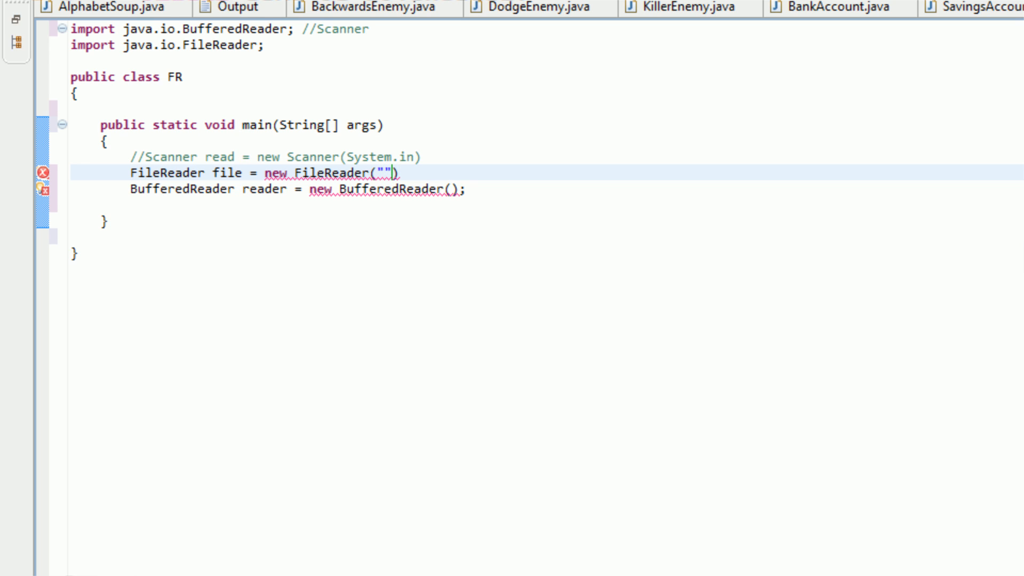
{"action": "type", "text": "C:"}
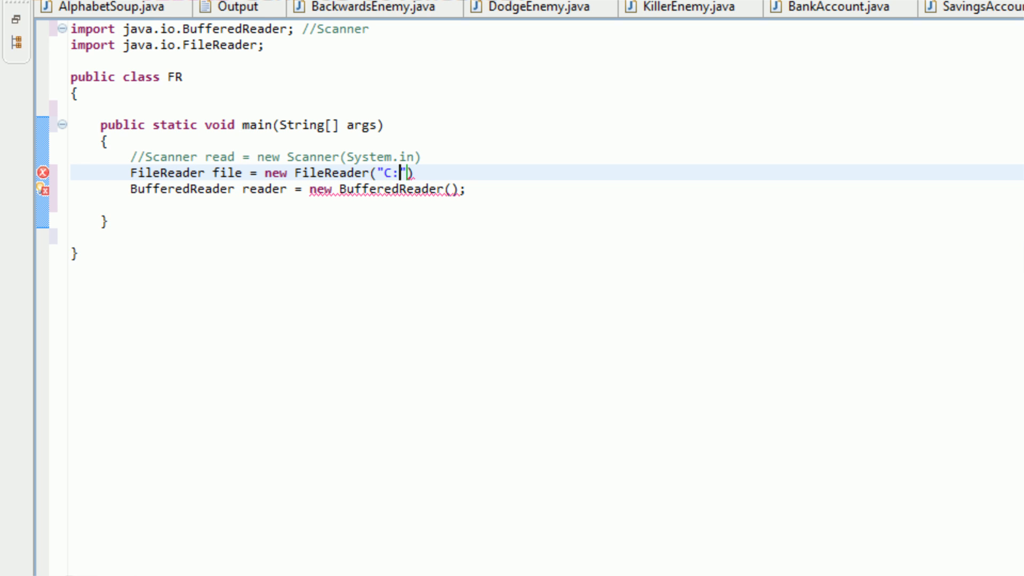
{"action": "type", "text": "/Users/Bra"}
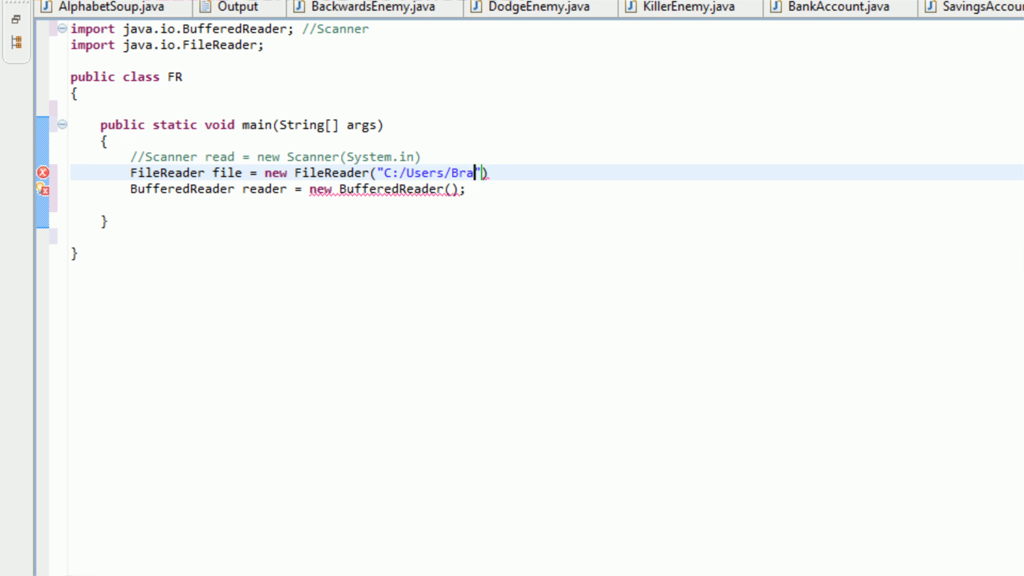
{"action": "type", "text": "ndon/Desktop/r"}
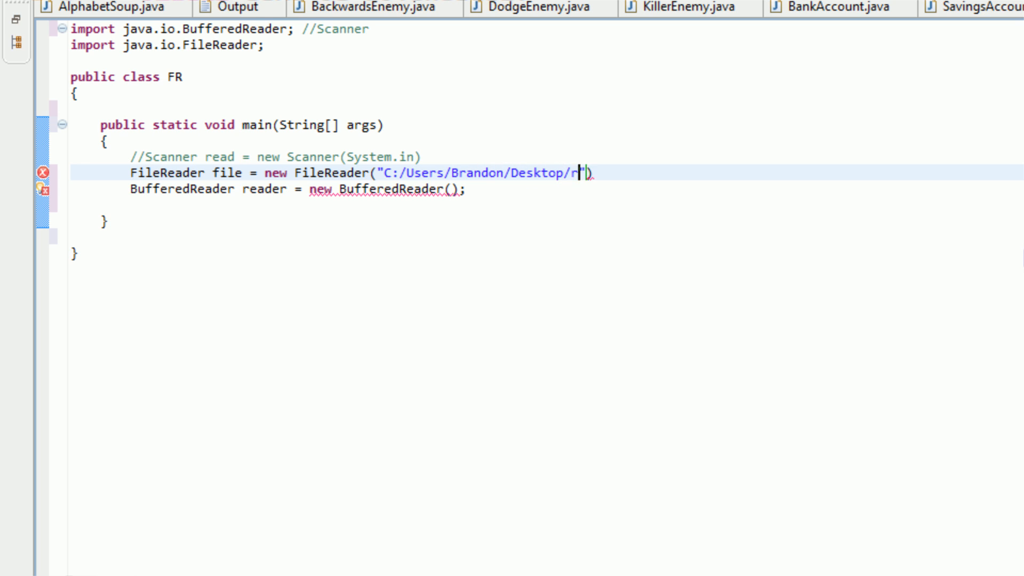
{"action": "type", "text": "eadne"}
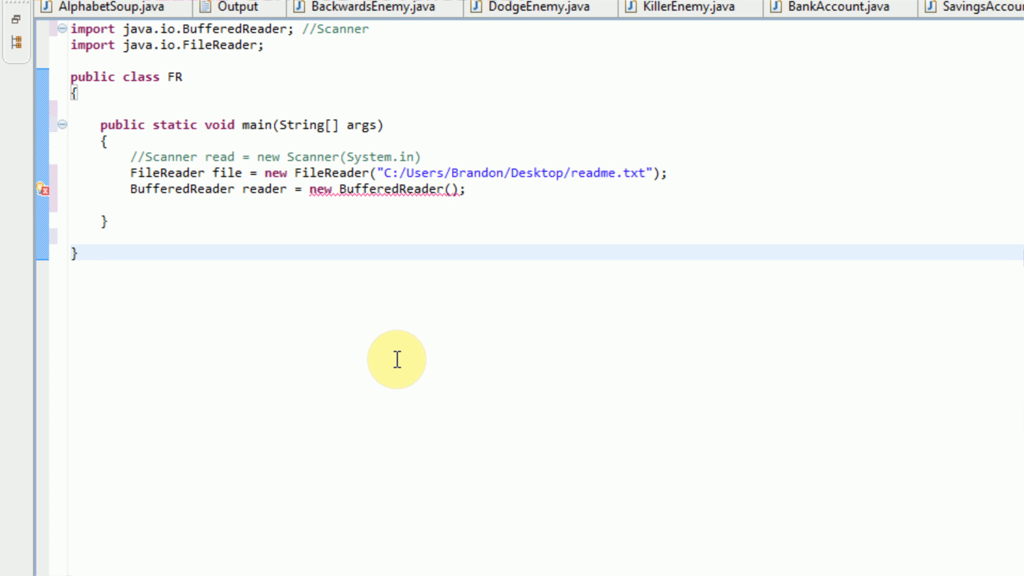
{"action": "mouse_move", "coordinate": [299, 174]}
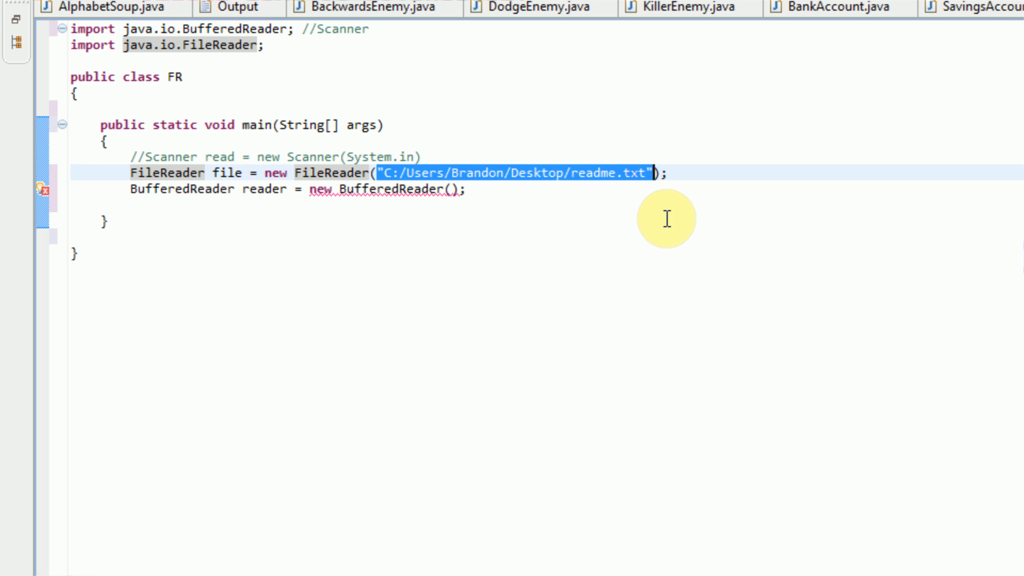
- Add throws Exception to the main method signature
{"action": "left_click", "coordinate": [130, 173]}
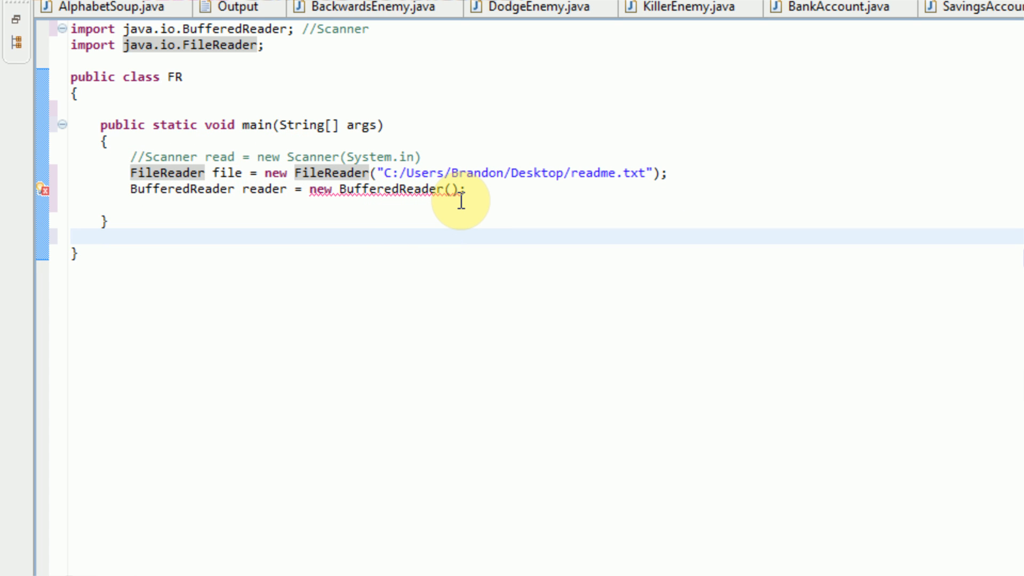
{"action": "mouse_move", "coordinate": [444, 183]}
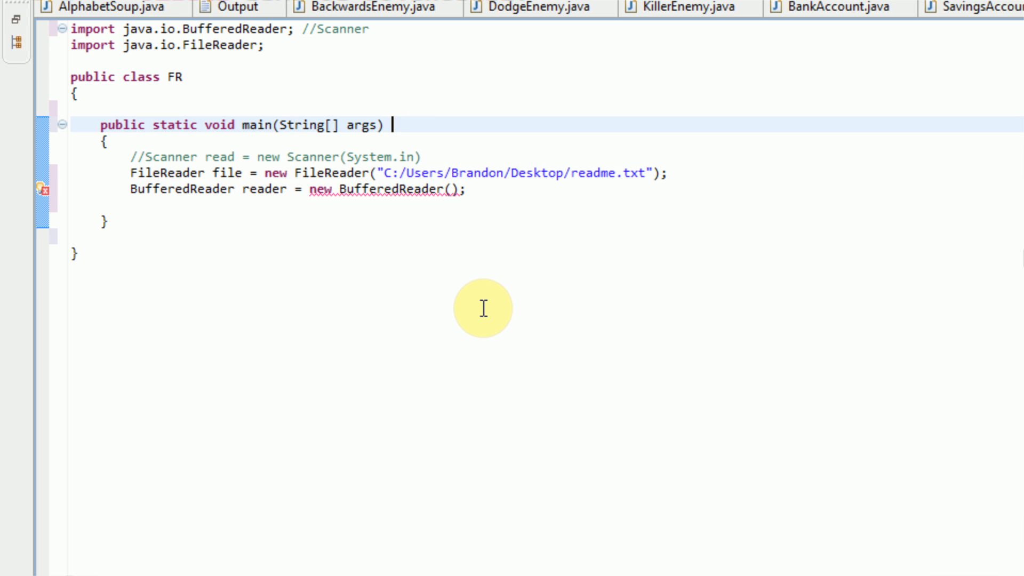
{"action": "type", "text": "throw"}
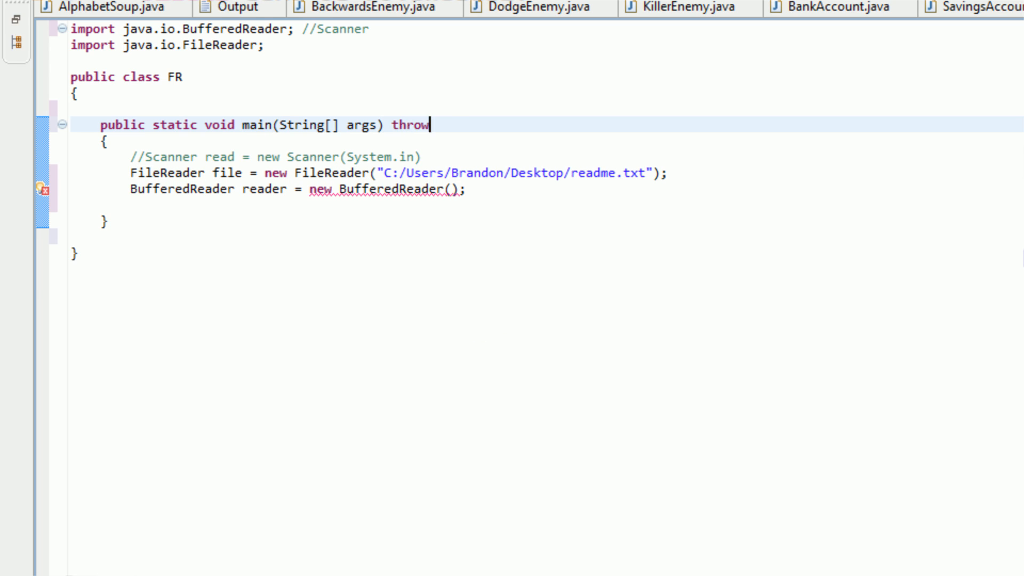
{"action": "type", "text": "s Exception"}
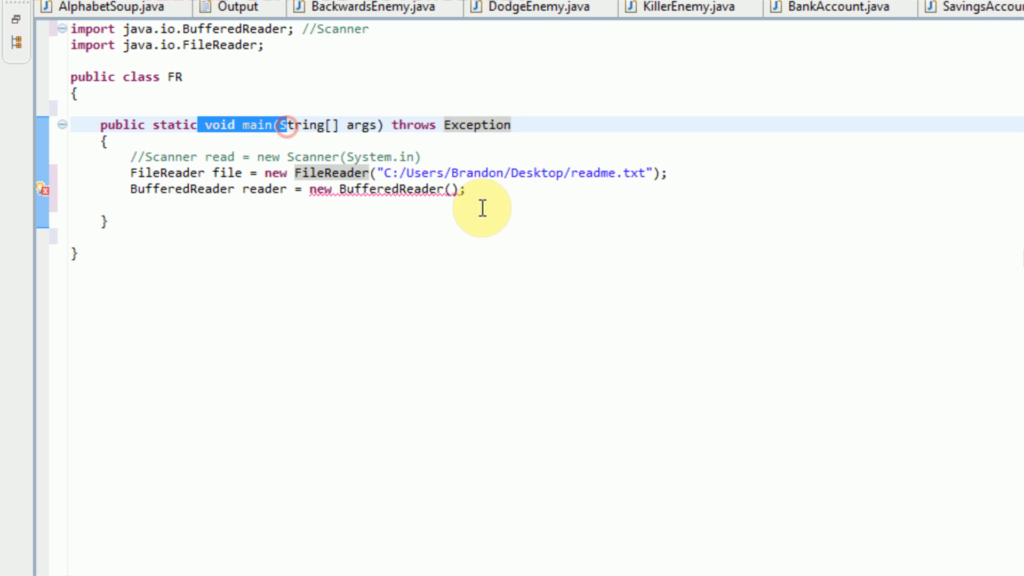
{"action": "left_click", "coordinate": [510, 125]}
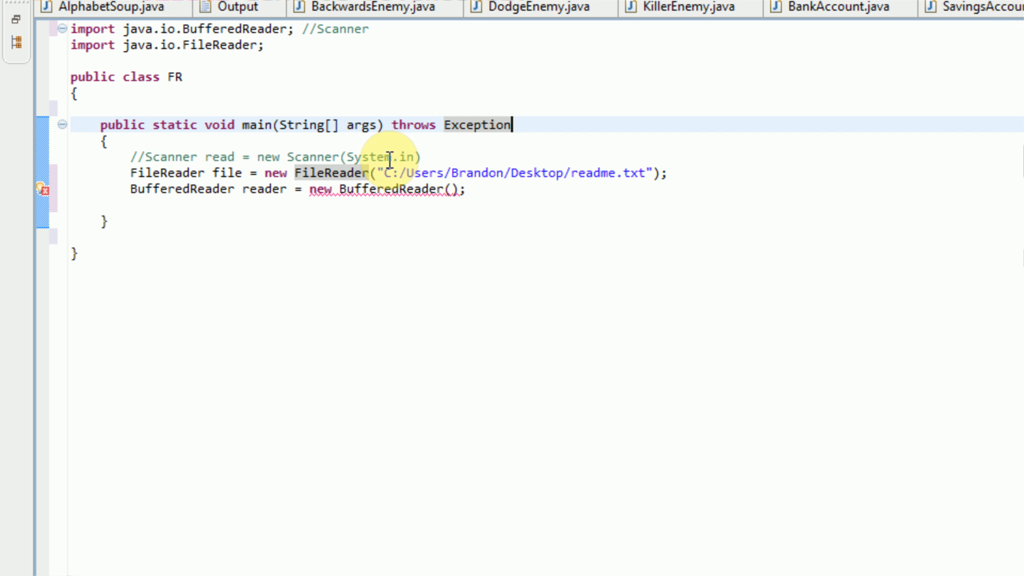
{"action": "mouse_move", "coordinate": [424, 185]}
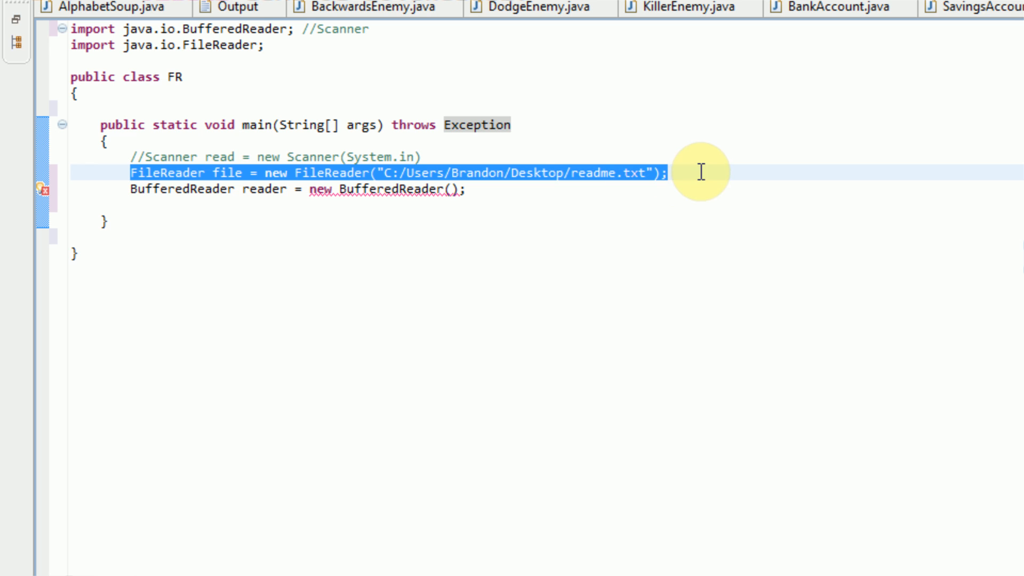
{"action": "mouse_move", "coordinate": [454, 190]}
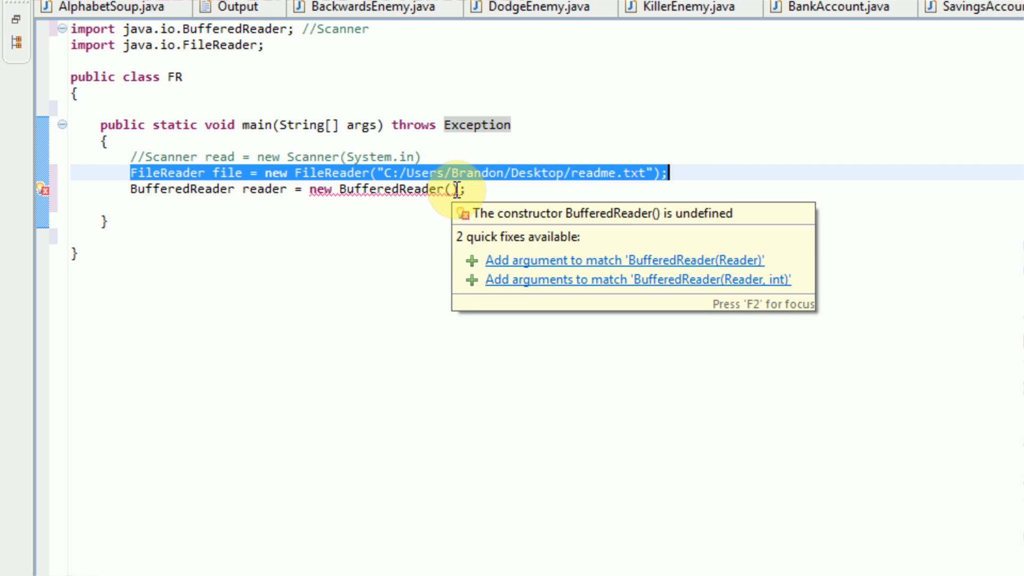
- Pass the FileReader file into the BufferedReader constructor via autocomplete
{"action": "type", "text": "file"}
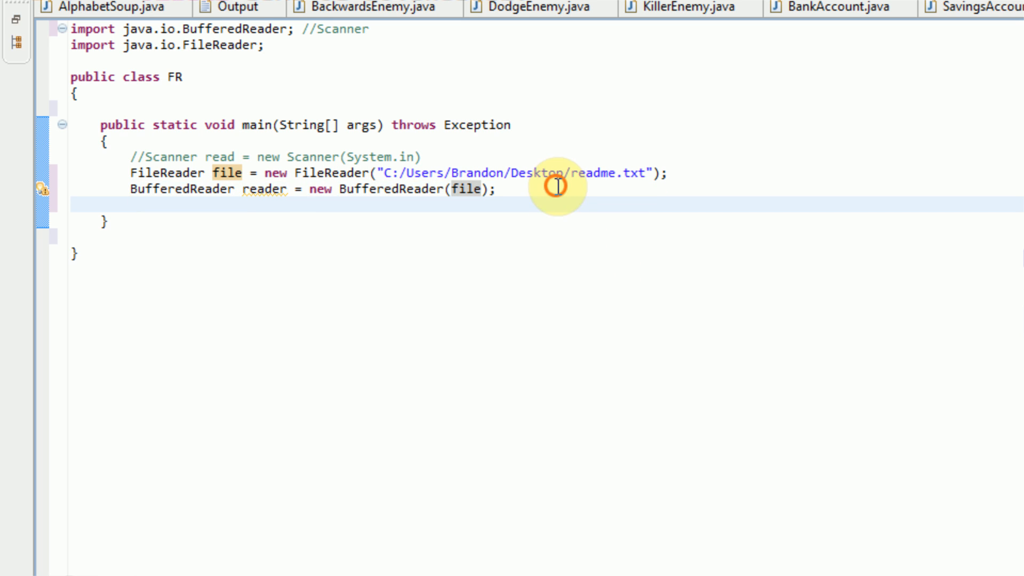
{"action": "mouse_move", "coordinate": [437, 329]}
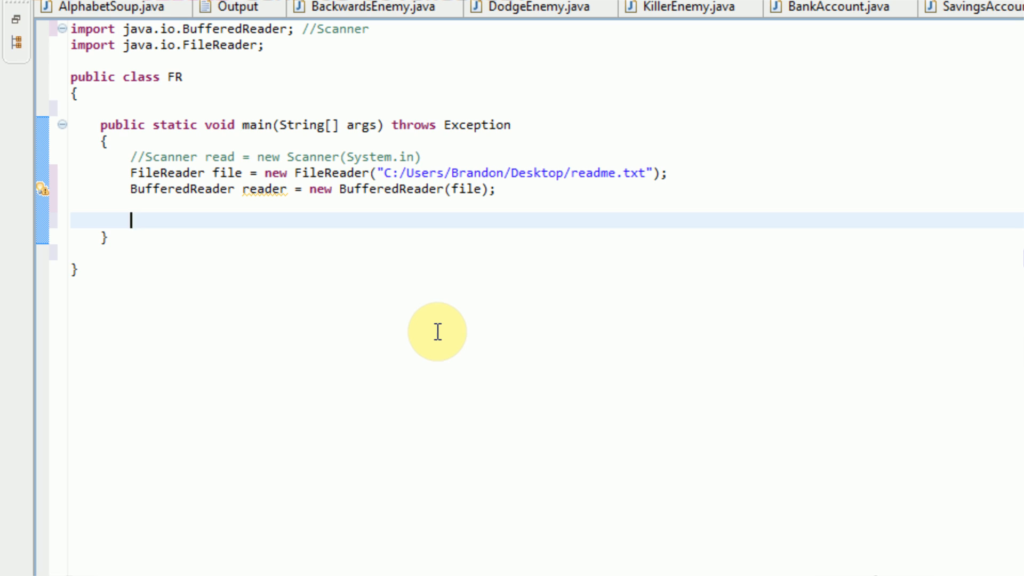
- Declare String text = ""; below the BufferedReader
{"action": "type", "text": "String"}
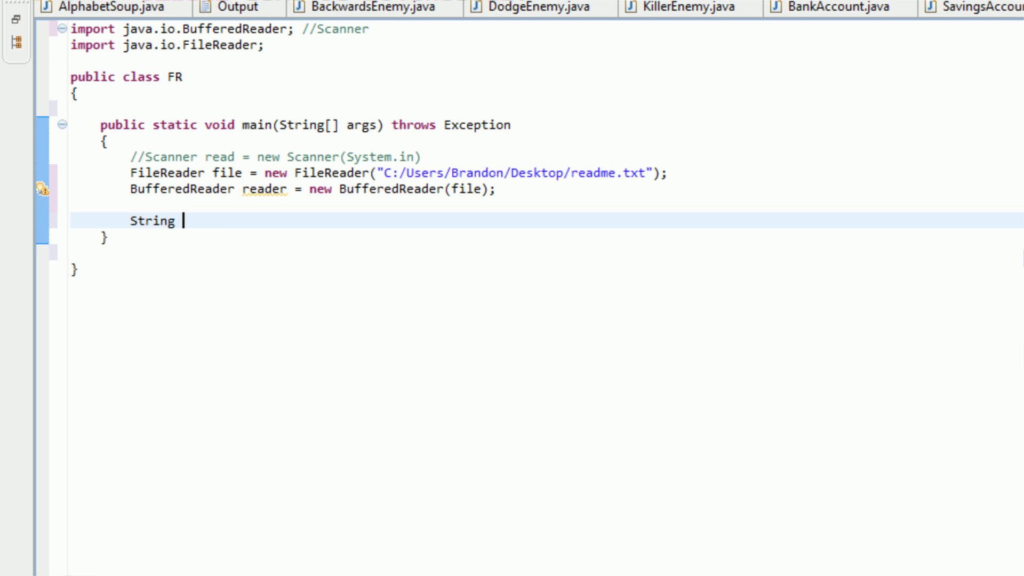
{"action": "type", "text": "text = \"\""}
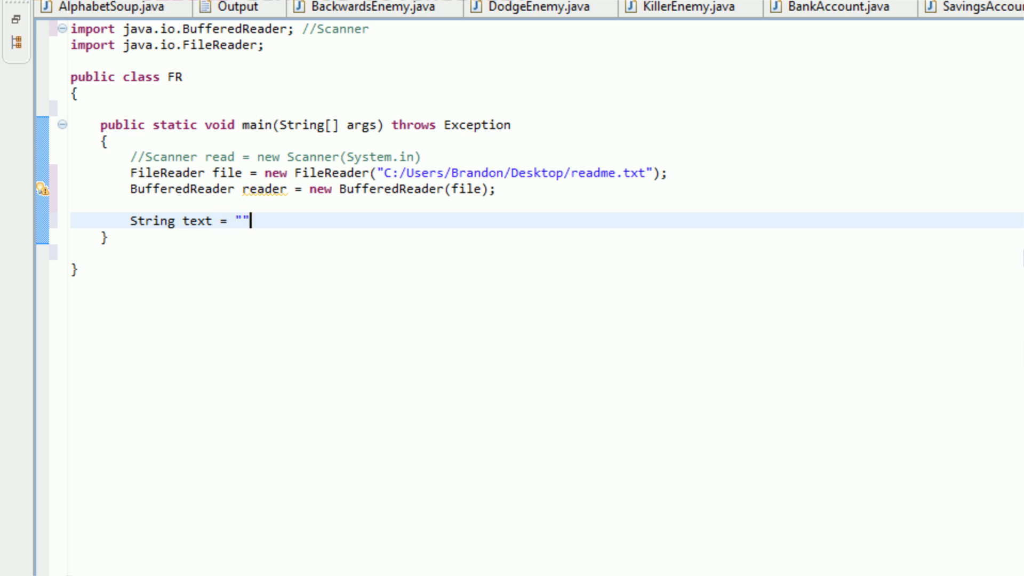
{"action": "type", "text": ";"}
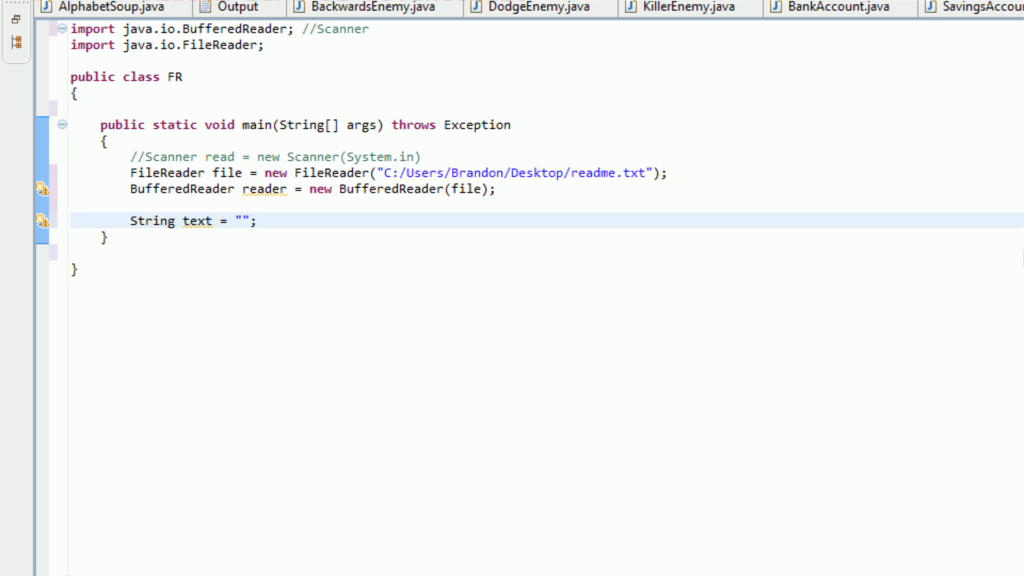
{"action": "mouse_move", "coordinate": [359, 194]}
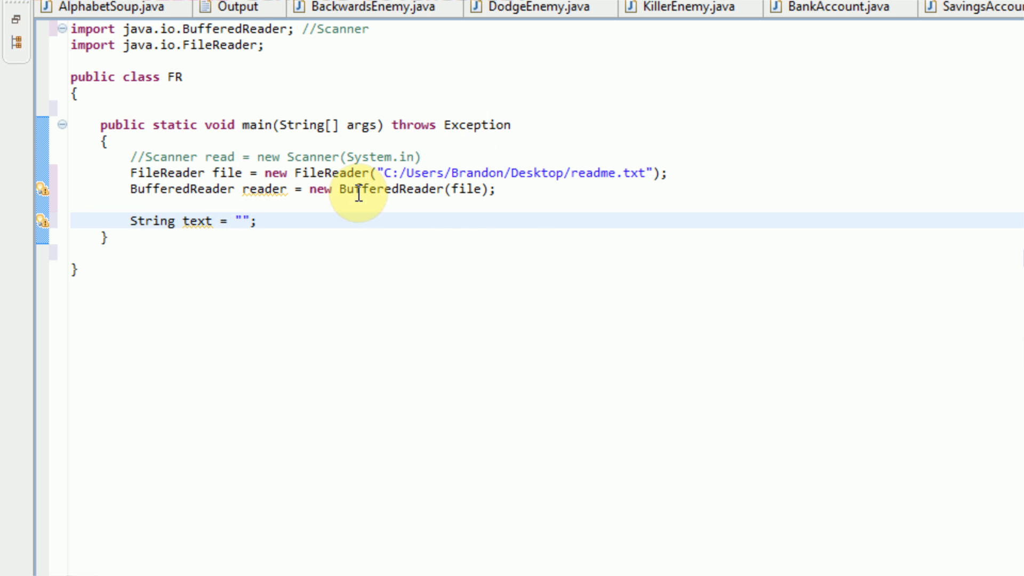
{"action": "mouse_move", "coordinate": [370, 286]}
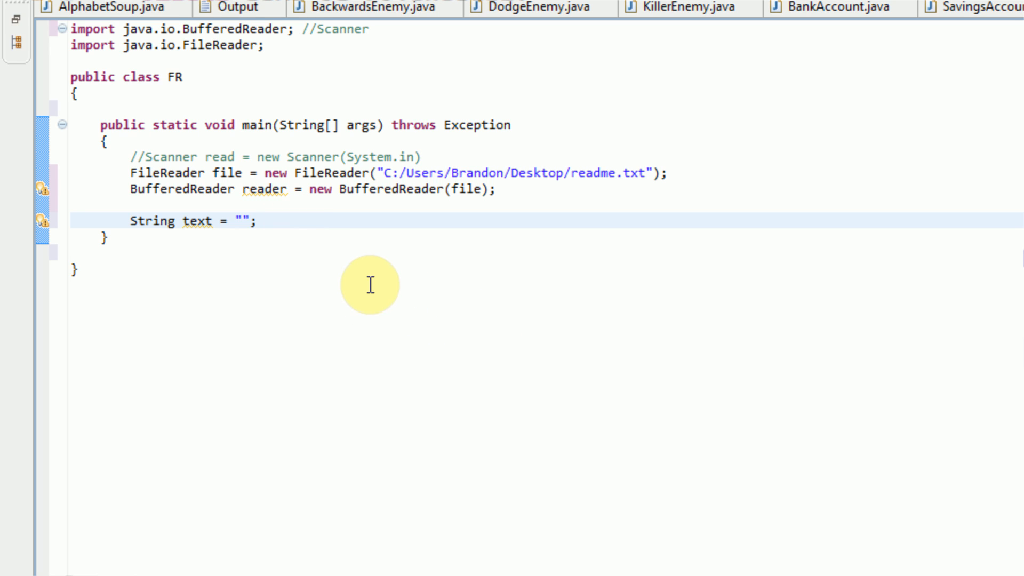
- Declare String line = reader.readLine(); to read the first line
{"action": "type", "text": "s"}
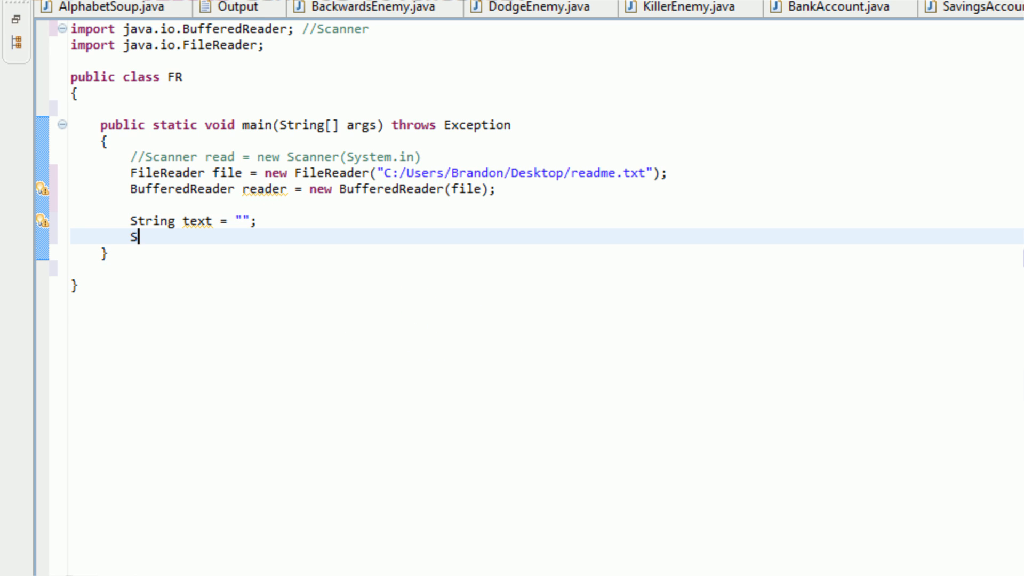
{"action": "type", "text": "tru"}
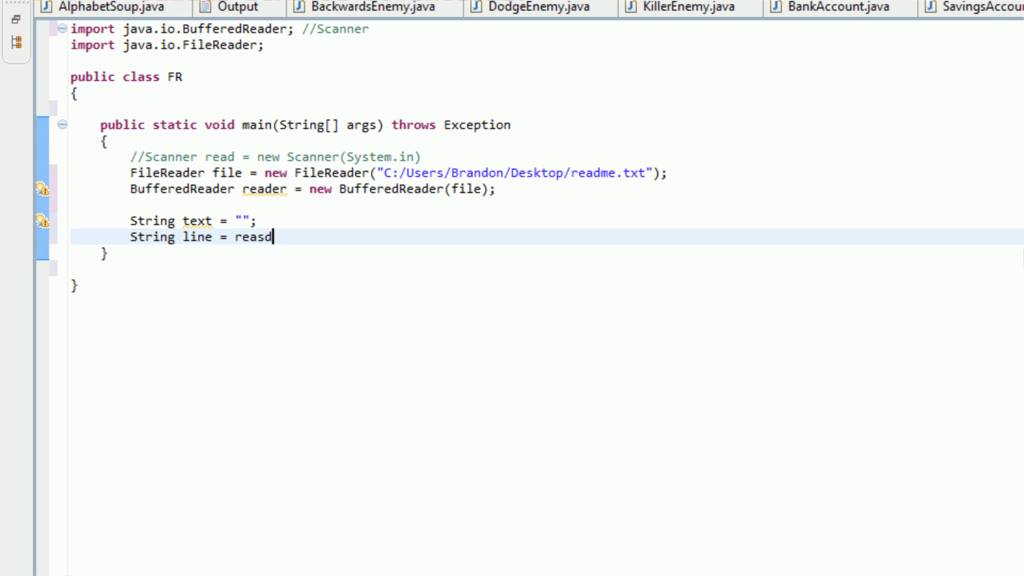
{"action": "type", "text": "reader.readLine();"}
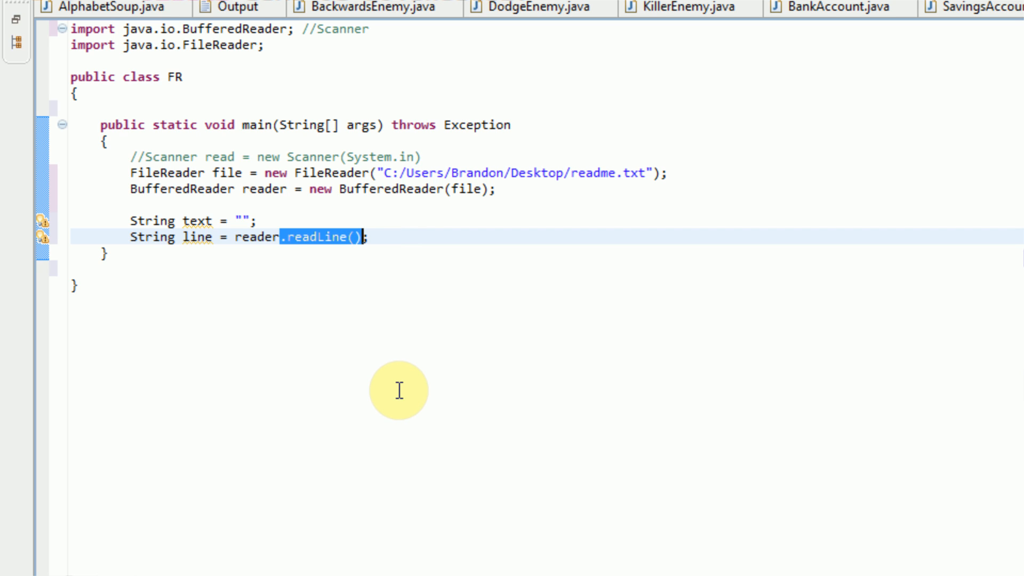
{"action": "mouse_move", "coordinate": [433, 202]}
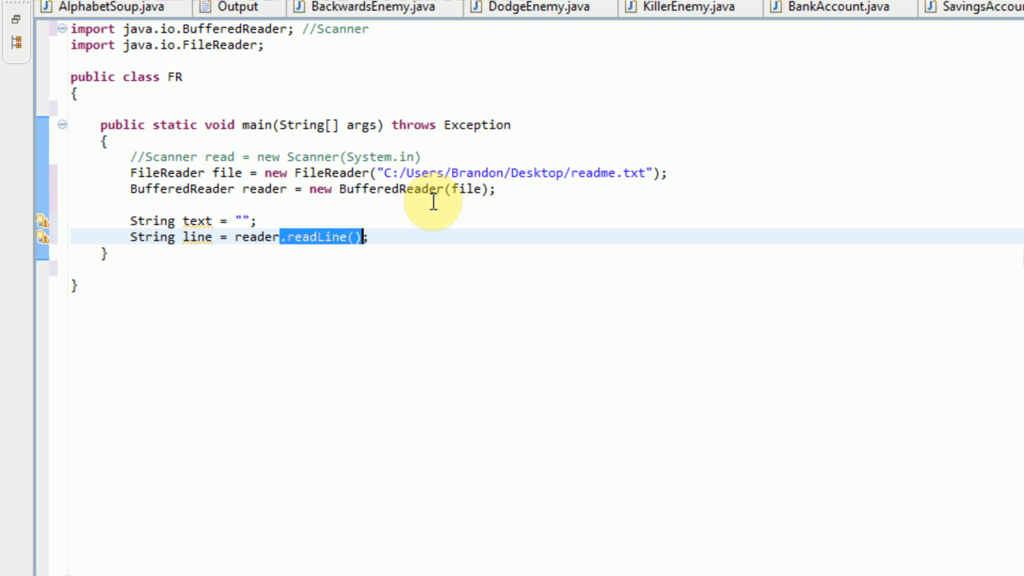
{"action": "mouse_move", "coordinate": [385, 242]}
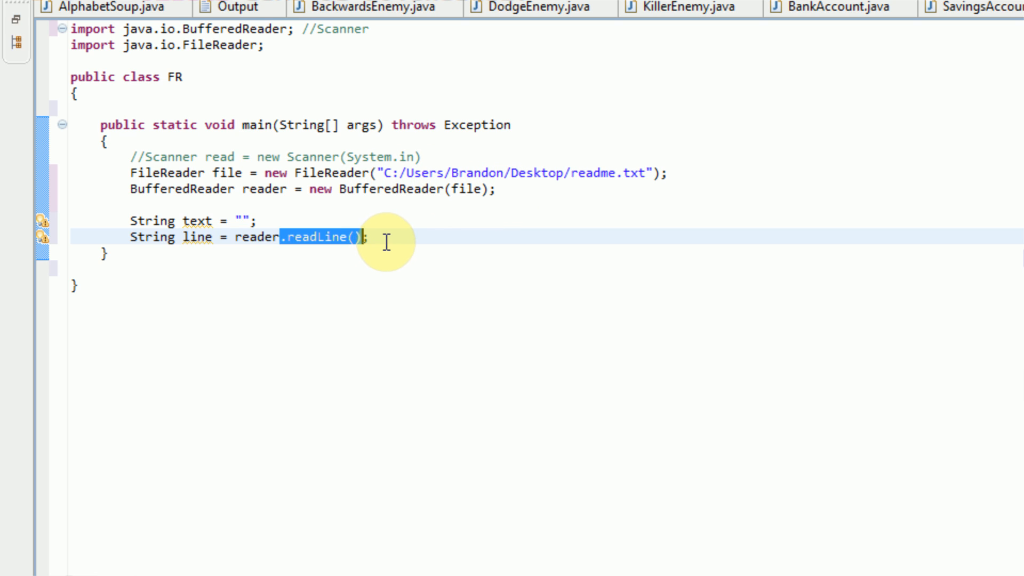
{"action": "left_click", "coordinate": [384, 237]}
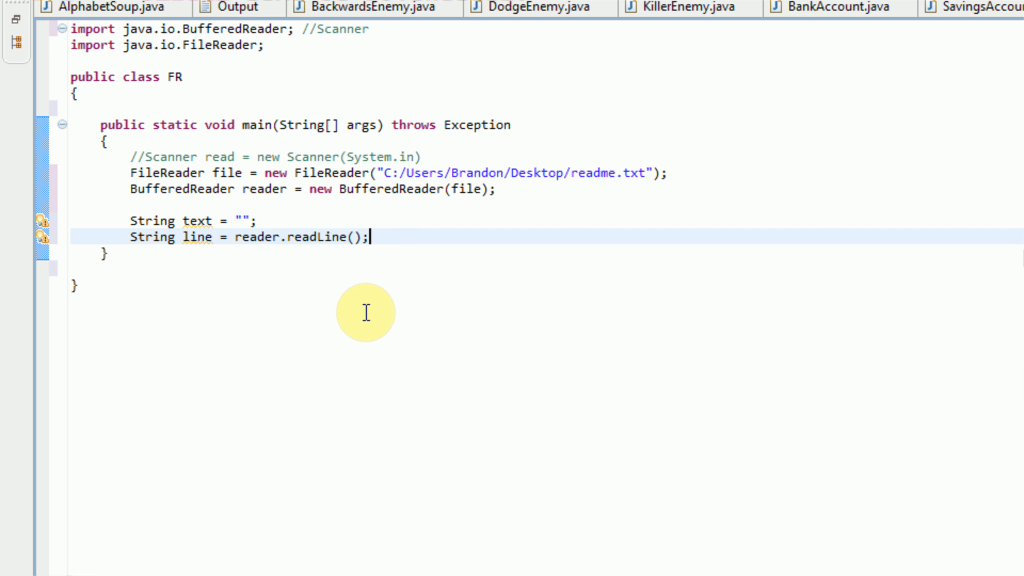
{"action": "mouse_move", "coordinate": [624, 368]}
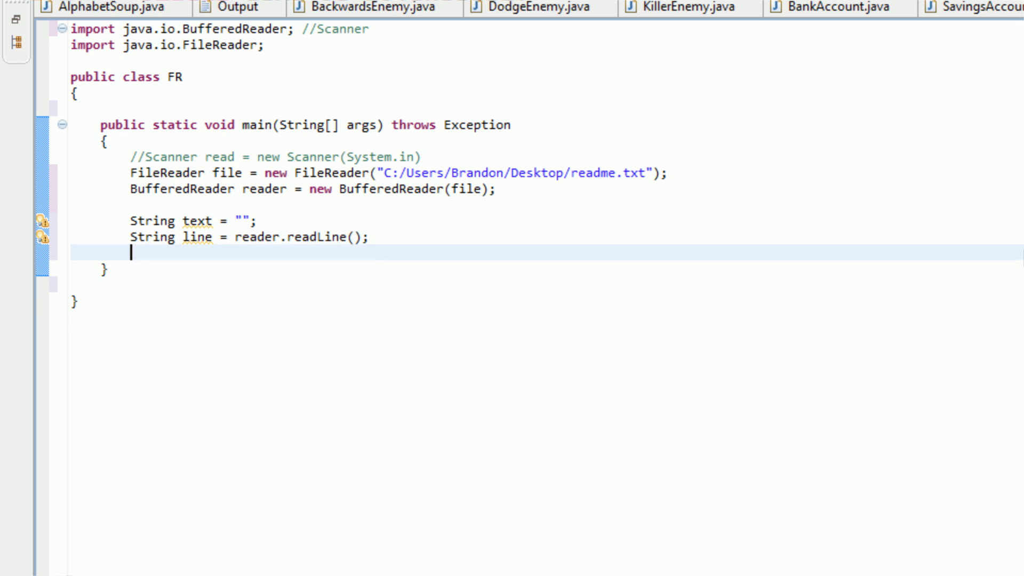
- Start a while (line != null) loop that appends line to text with +=
{"action": "type", "text": "while ("}
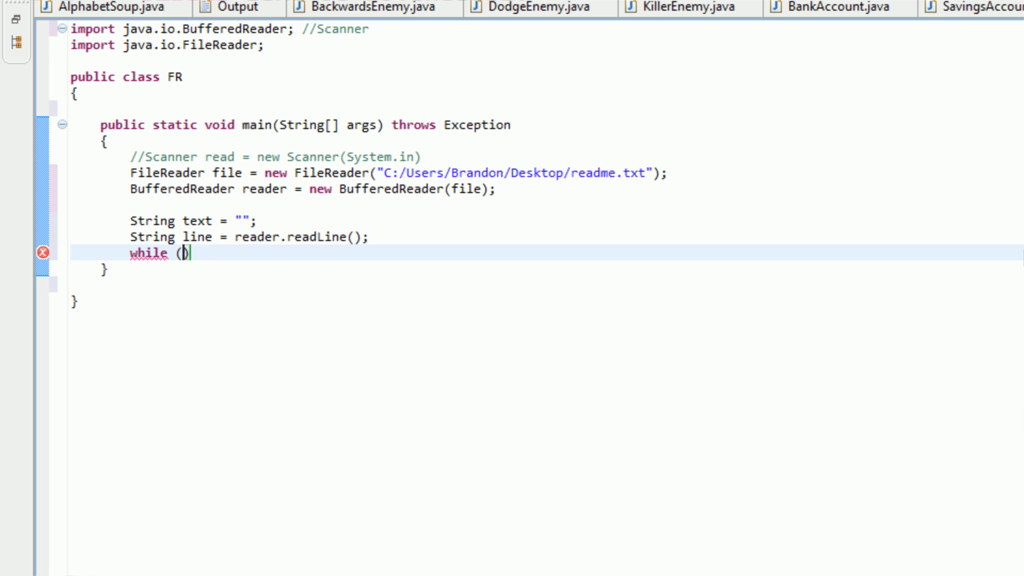
{"action": "type", "text": "line !="}
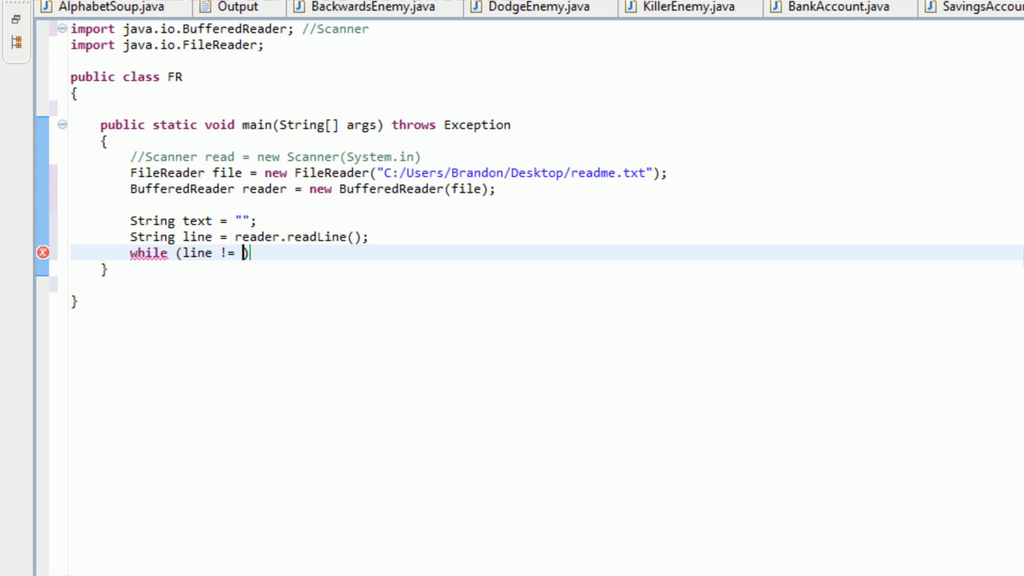
{"action": "type", "text": "null"}
{"action": "type", "text": "{"}
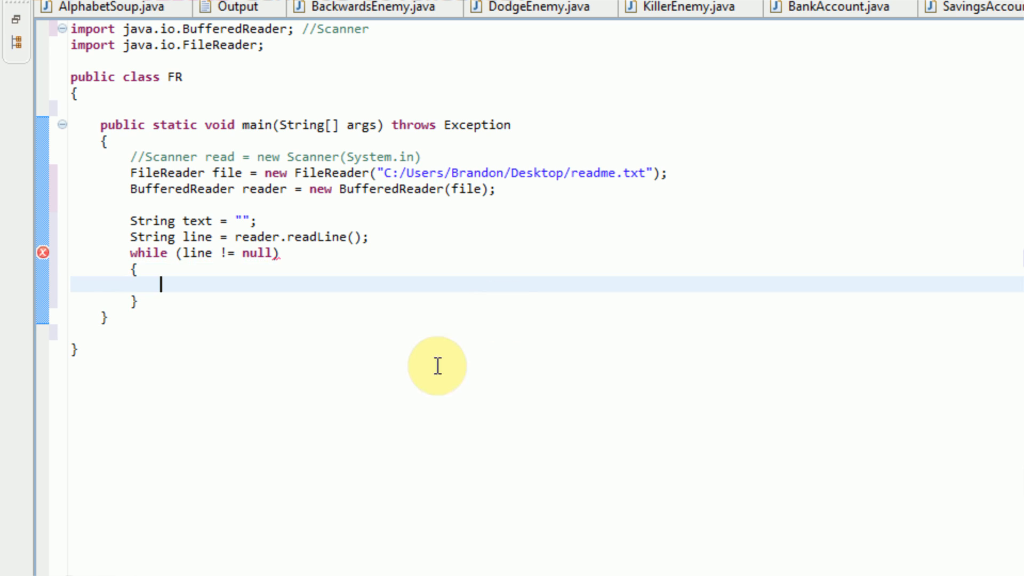
{"action": "mouse_move", "coordinate": [278, 421]}
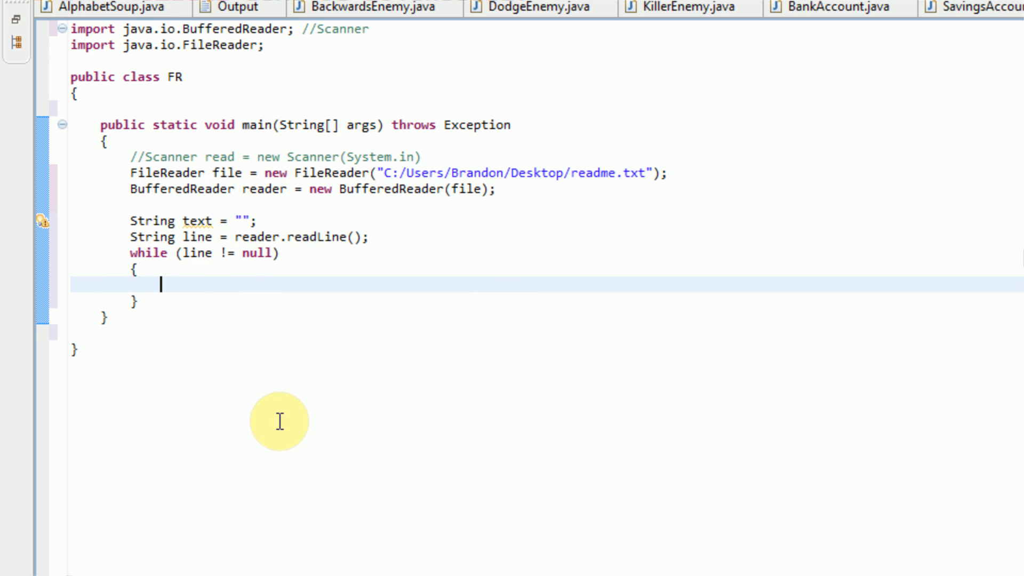
{"action": "type", "text": "text ="}
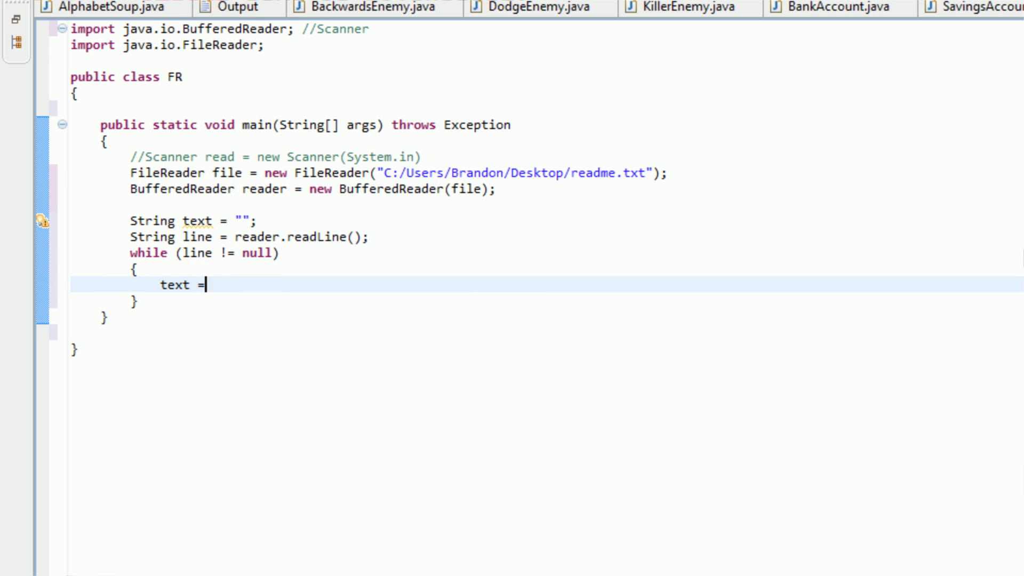
{"action": "key", "text": "BackSpace"}
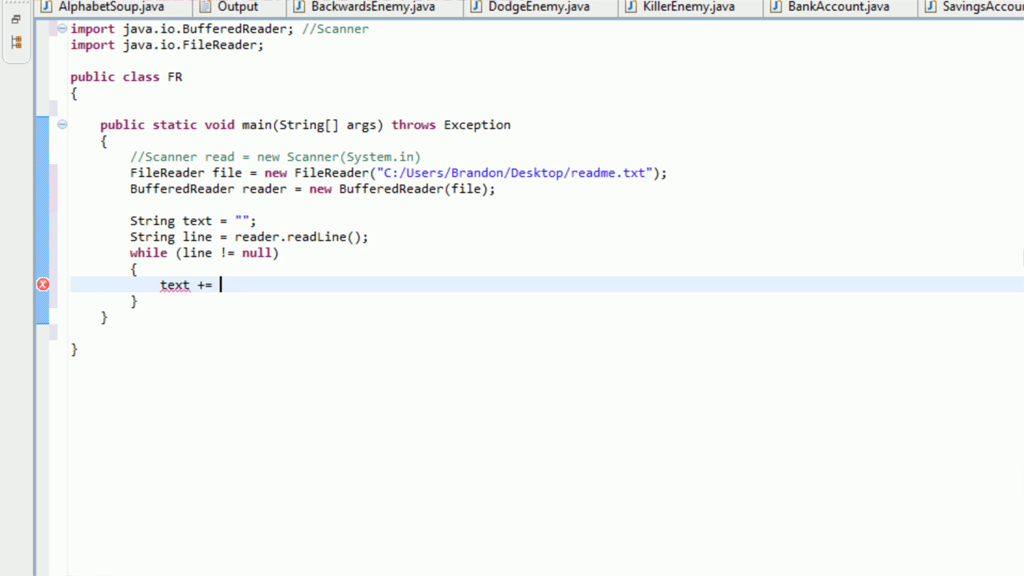
{"action": "type", "text": "line;"}
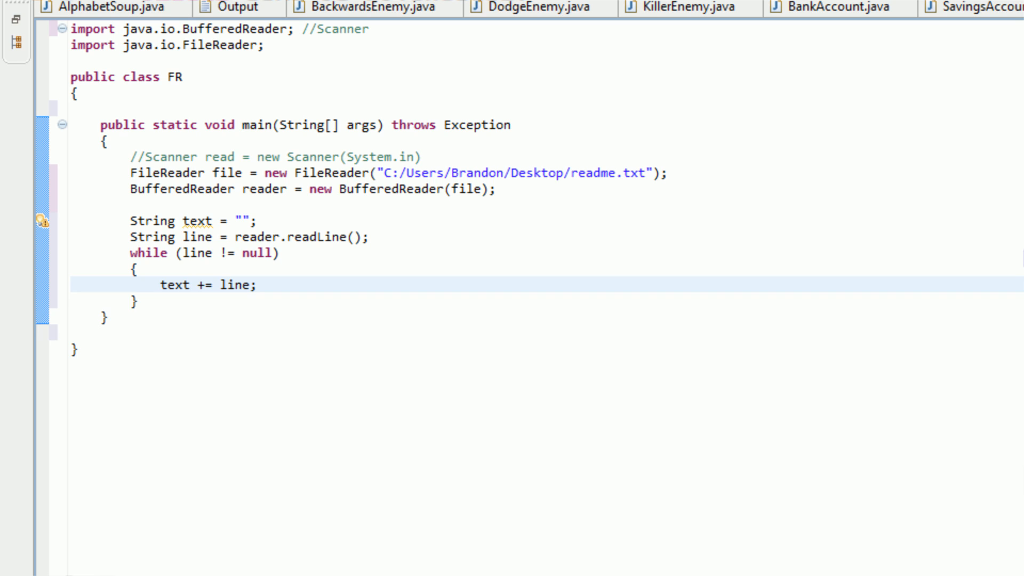
- Read the next line with line = reader.readLine(); inside the loop and review uses of text
{"action": "type", "text": "1"}
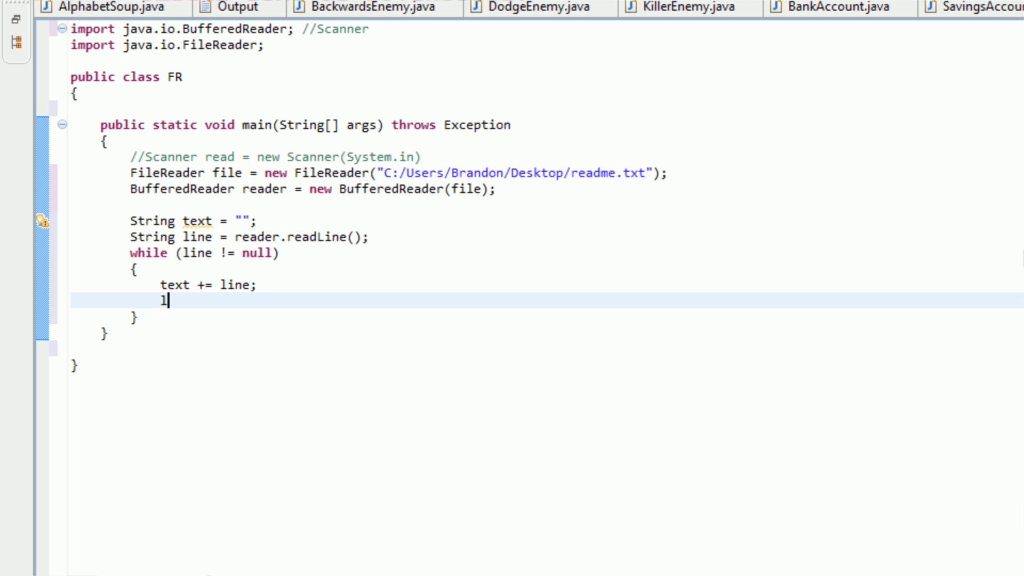
{"action": "type", "text": "line = reader.r"}
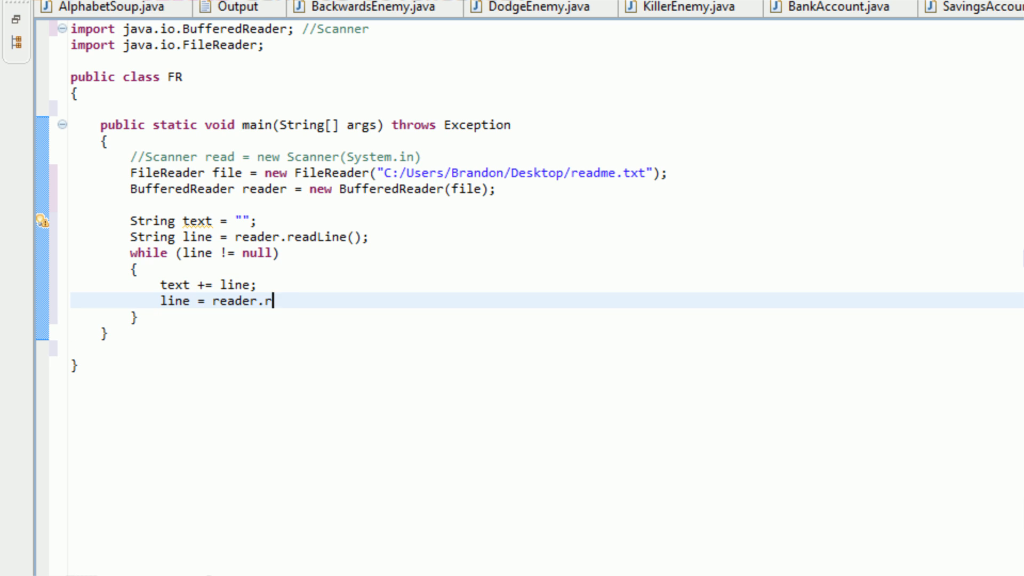
{"action": "type", "text": "eadLine();"}
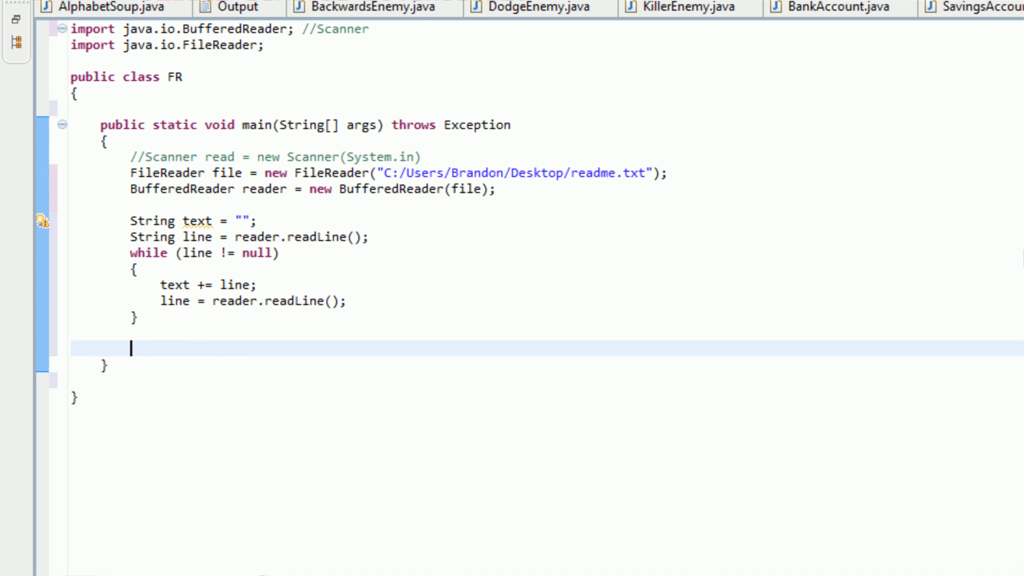
{"action": "left_click", "coordinate": [168, 285]}
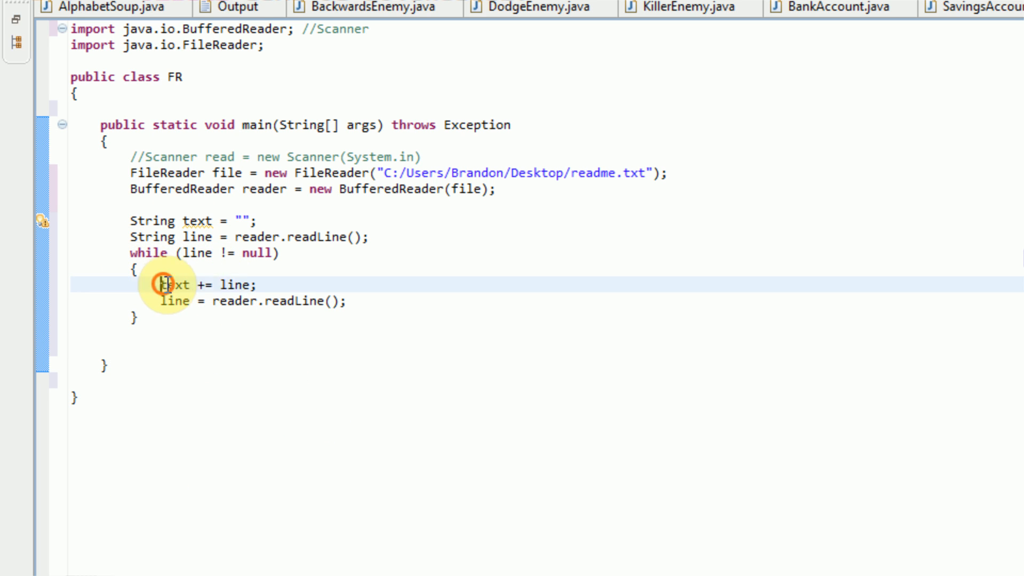
{"action": "double_click", "coordinate": [174, 285]}
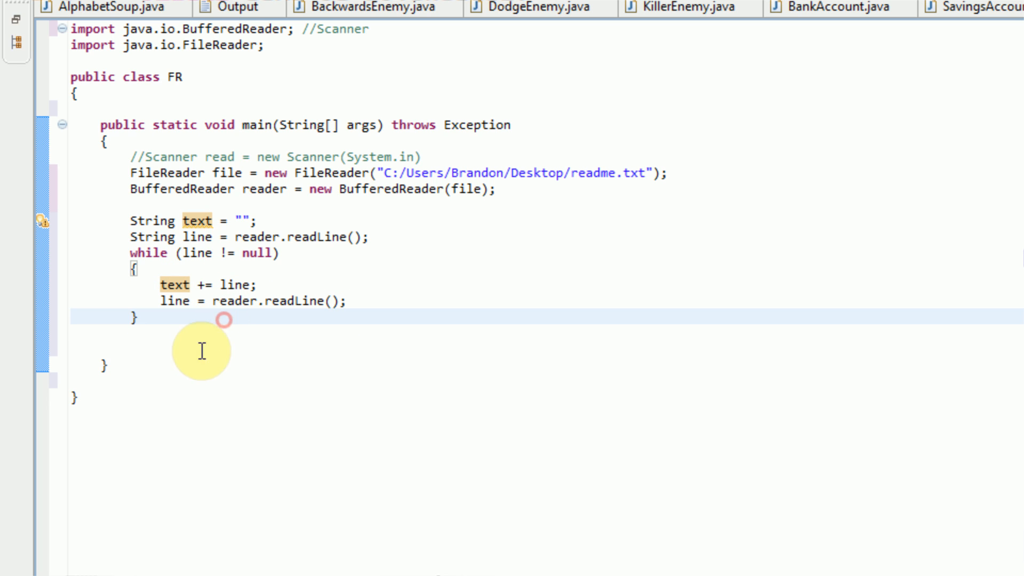
{"action": "left_click", "coordinate": [160, 344]}
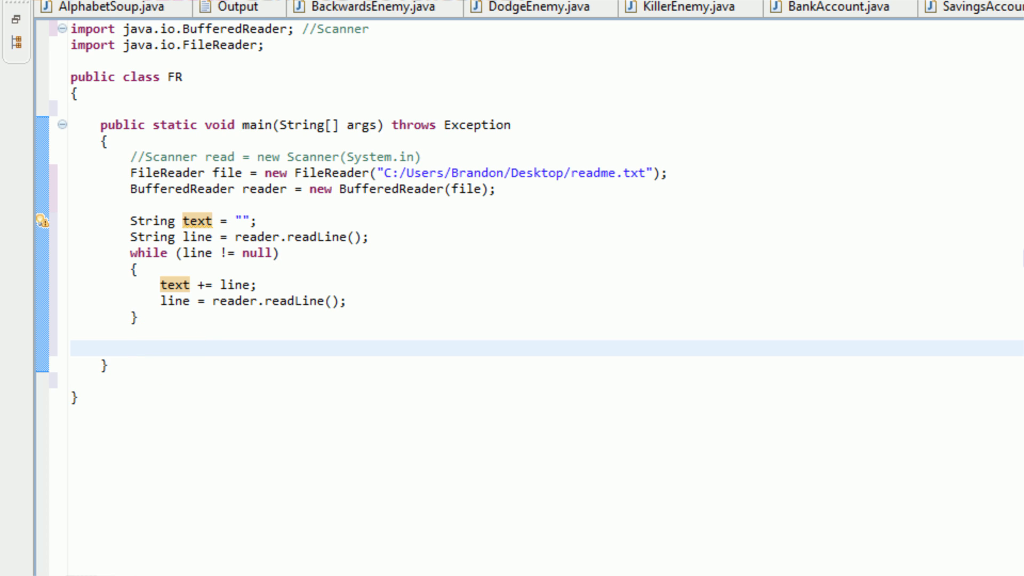
- Add System.out.println(text); after the loop to print the collected readme text
{"action": "type", "text": "Sys"}
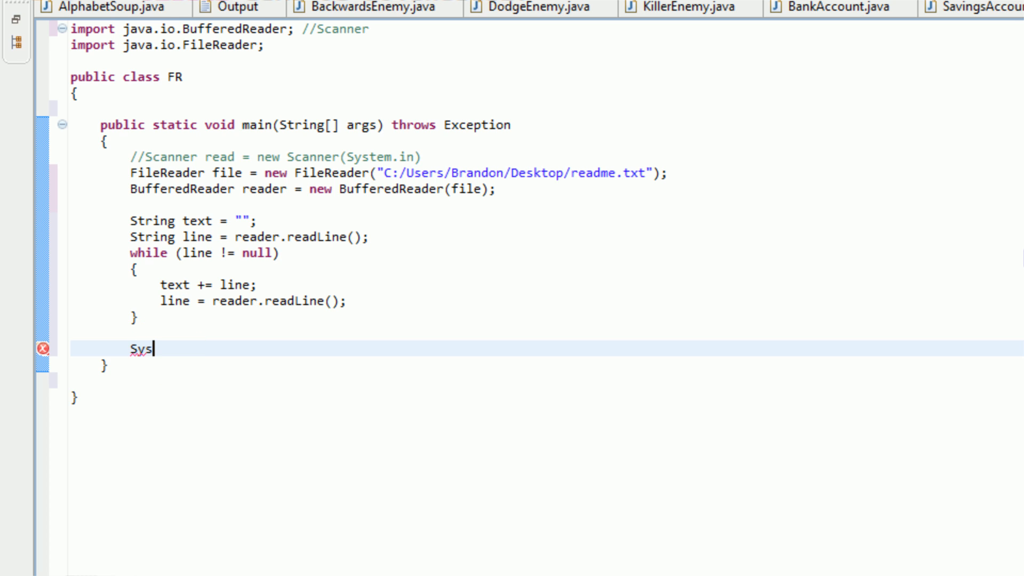
{"action": "type", "text": "yetm."}
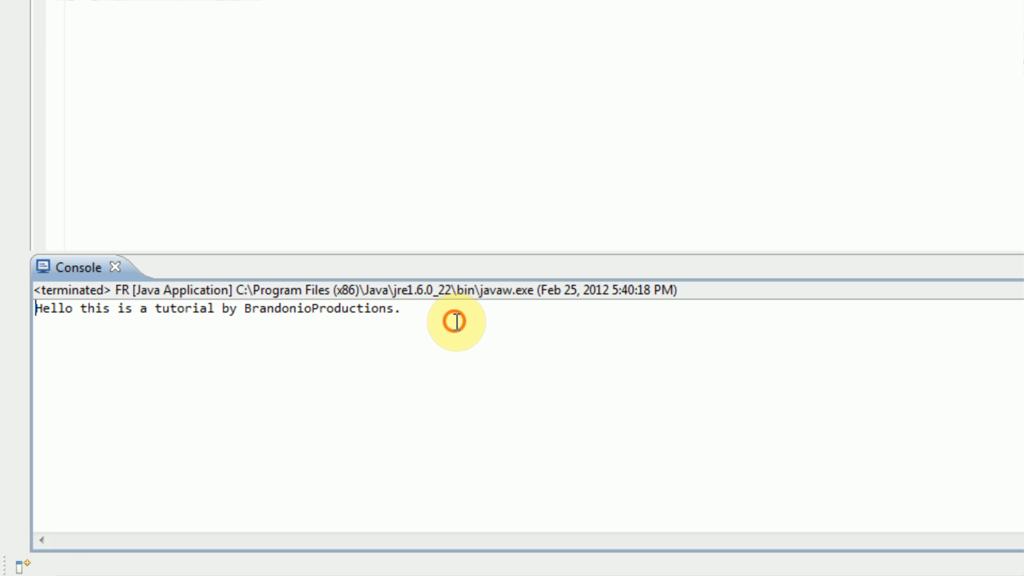
{"action": "mouse_move", "coordinate": [488, 331]}
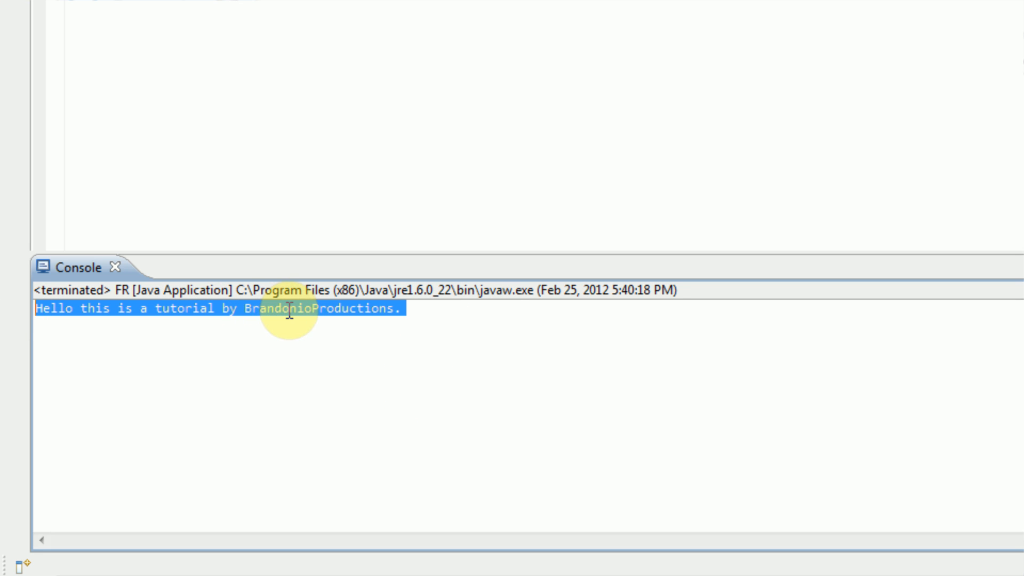
{"action": "mouse_move", "coordinate": [830, 566]}
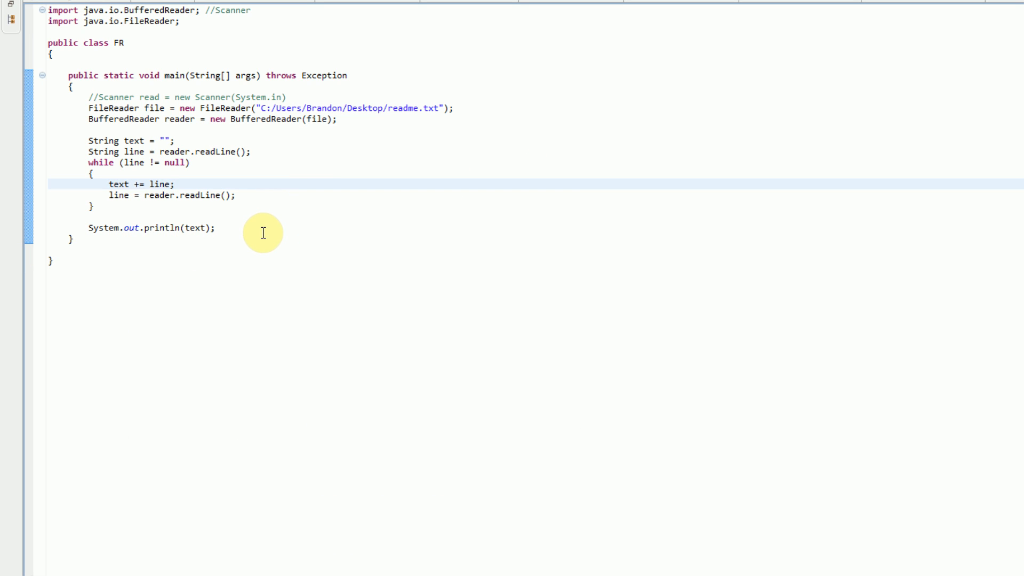
{"action": "left_click", "coordinate": [174, 183]}
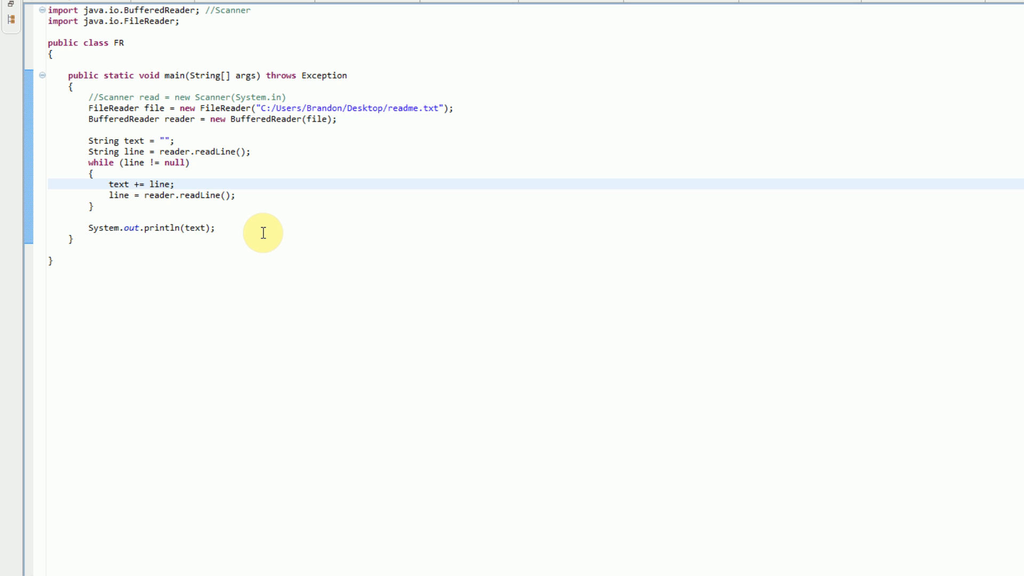
{"action": "left_click", "coordinate": [174, 183]}
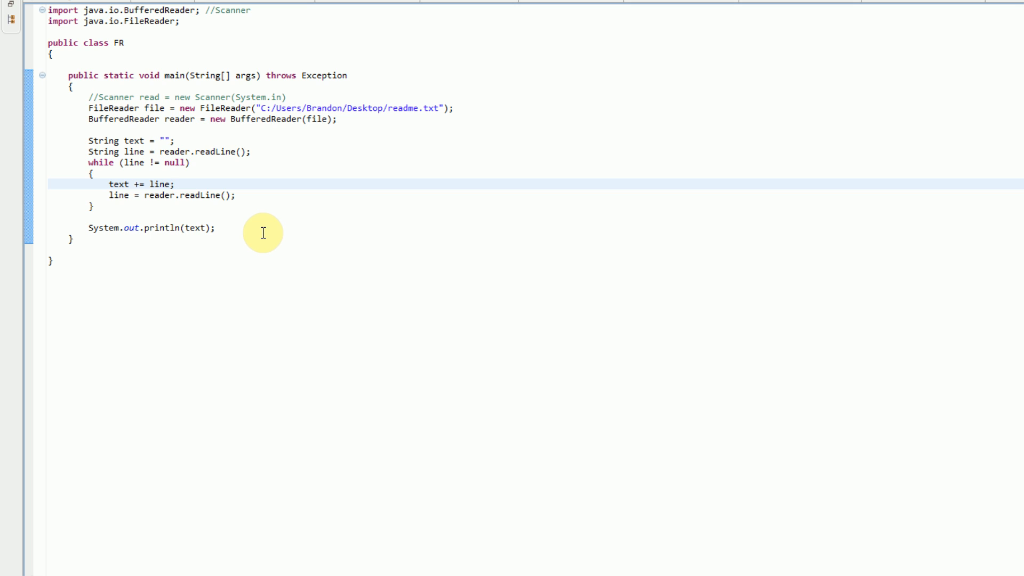
{"action": "left_click", "coordinate": [174, 184]}
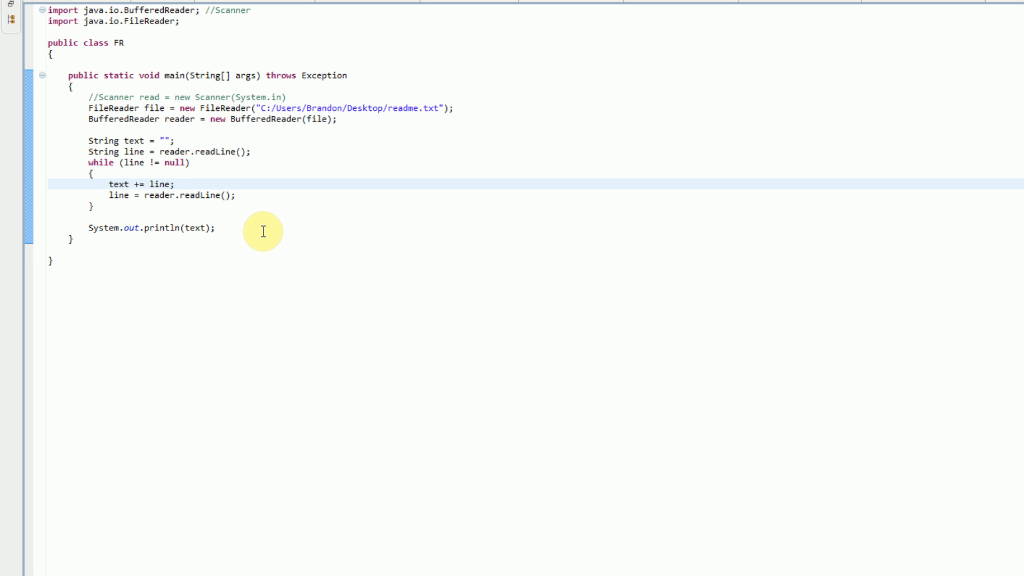
{"action": "mouse_move", "coordinate": [234, 260]}
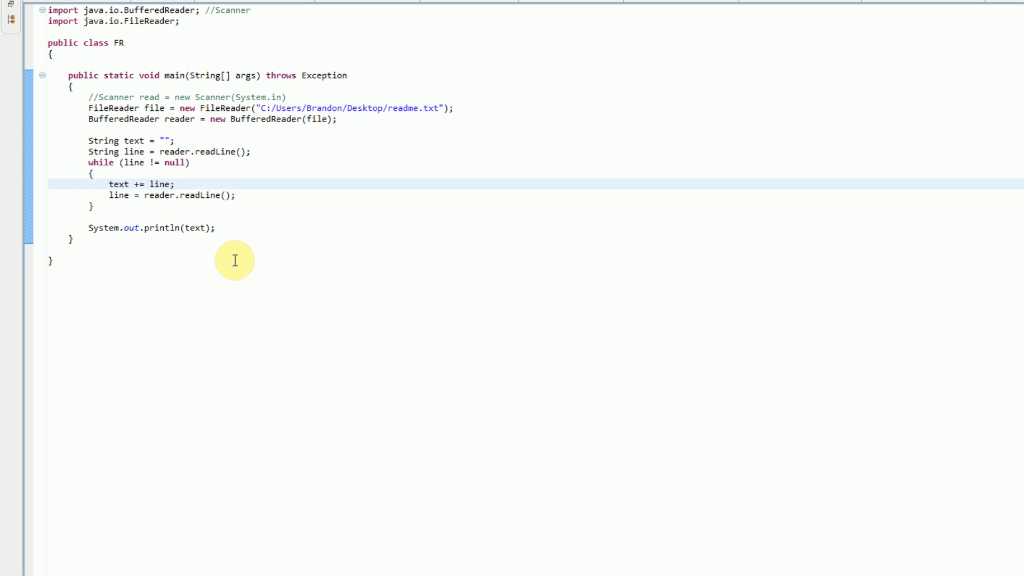
{"action": "left_click", "coordinate": [52, 260]}
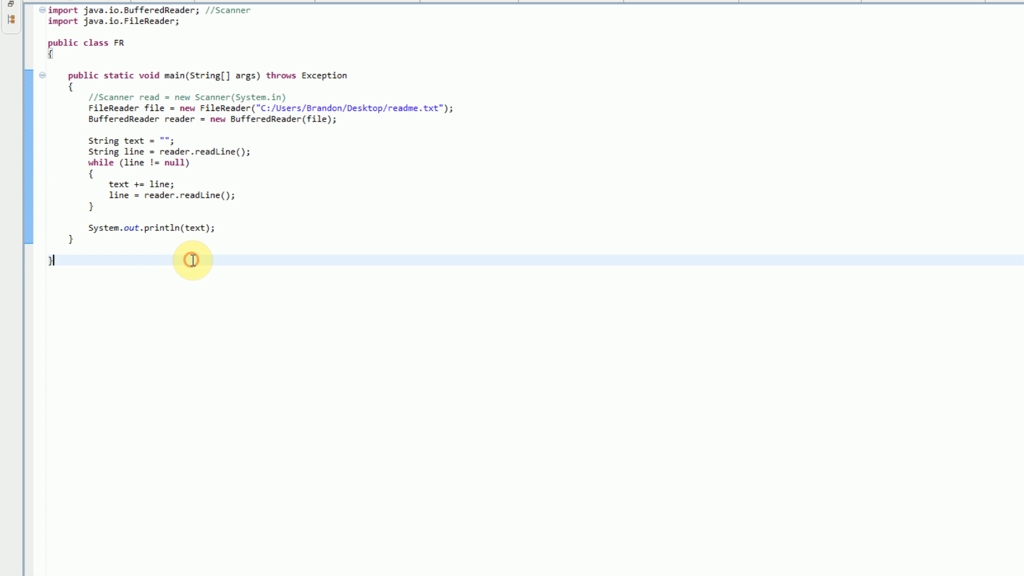